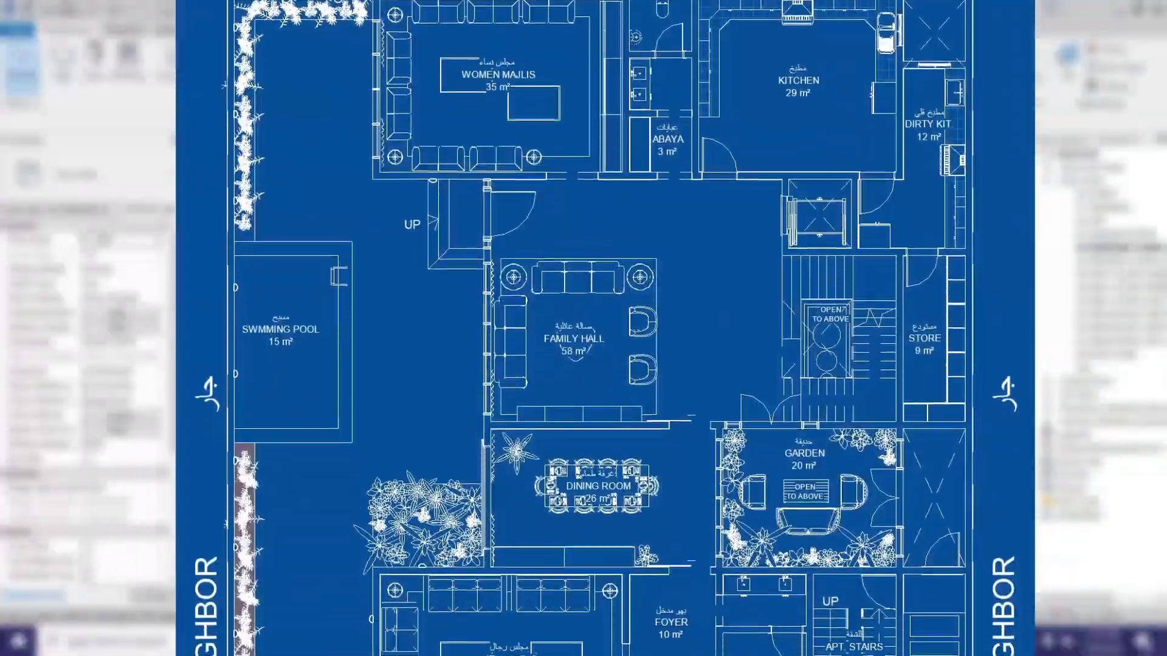
Close the furniture Blocks panel and set the plan's visual style to Hidden Line
{"action": "scroll", "scroll_direction": "down", "scroll_amount": 3}
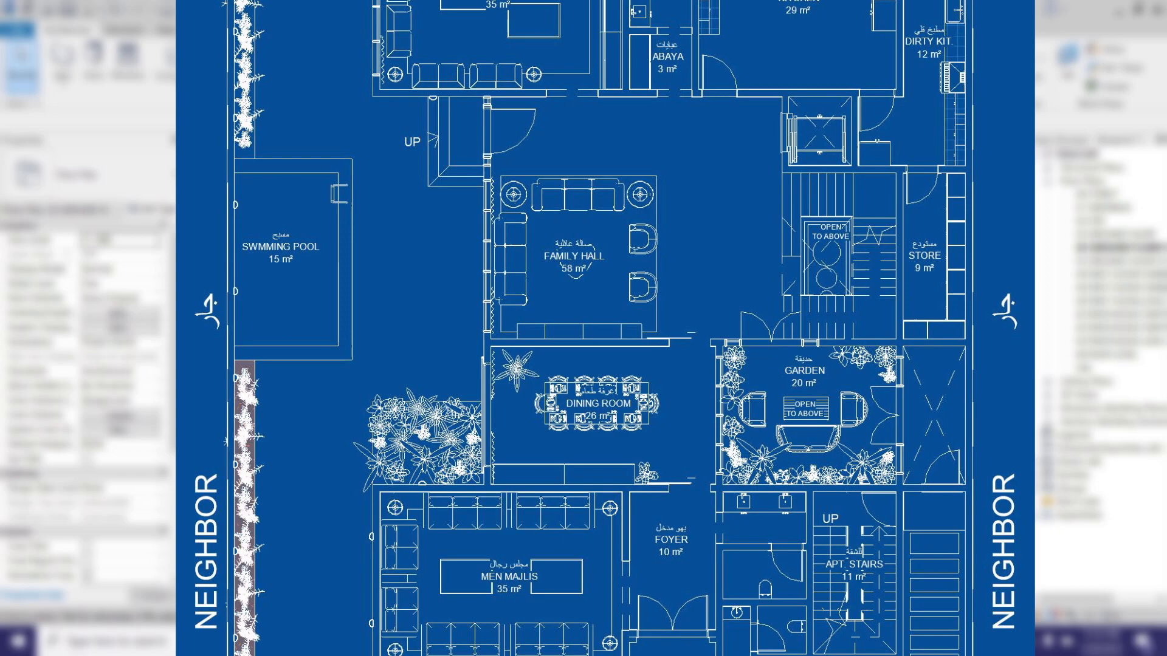
{"action": "scroll", "scroll_direction": "down", "scroll_amount": 3}
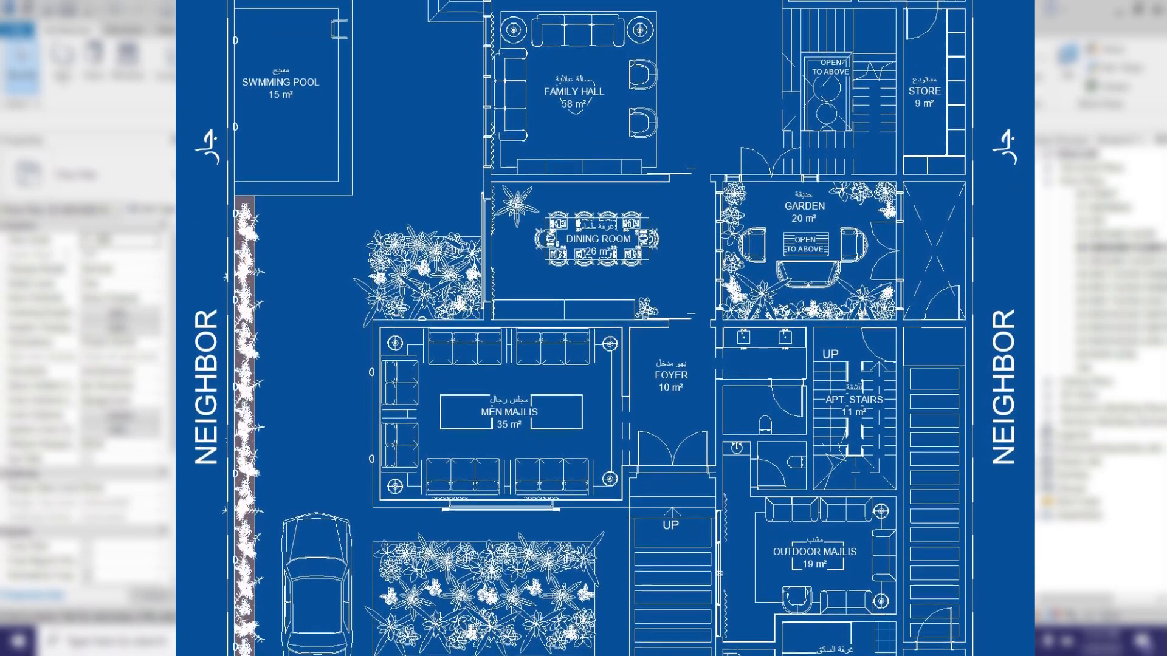
{"action": "scroll", "scroll_direction": "down", "scroll_amount": 3}
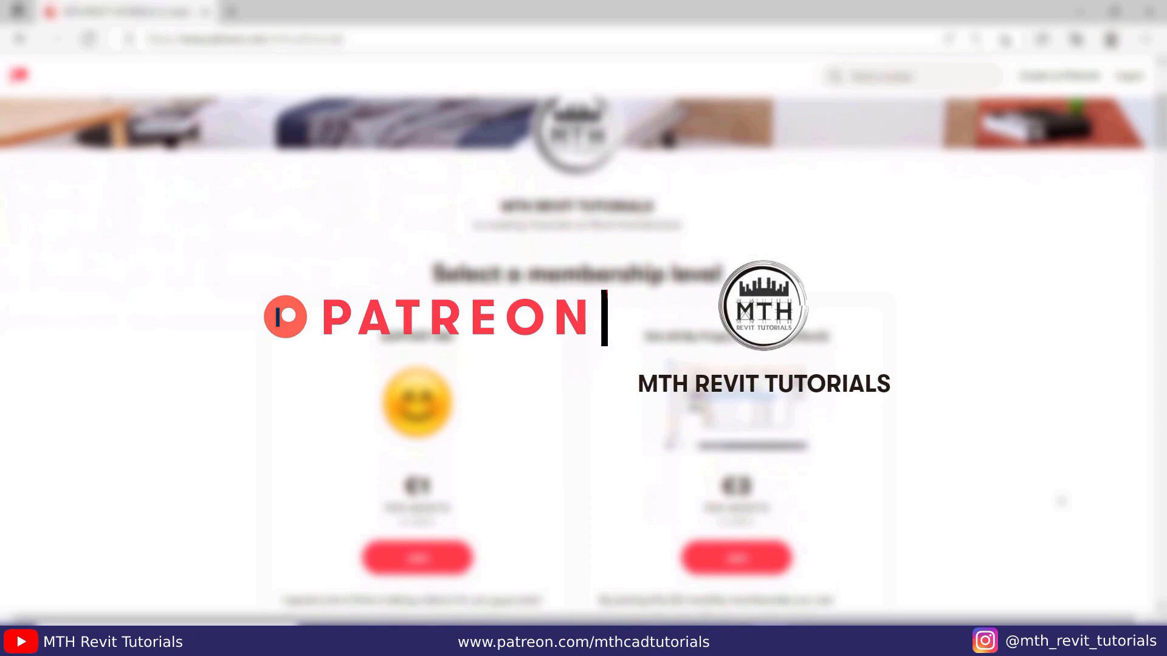
{"action": "scroll", "scroll_direction": "down", "scroll_amount": 3}
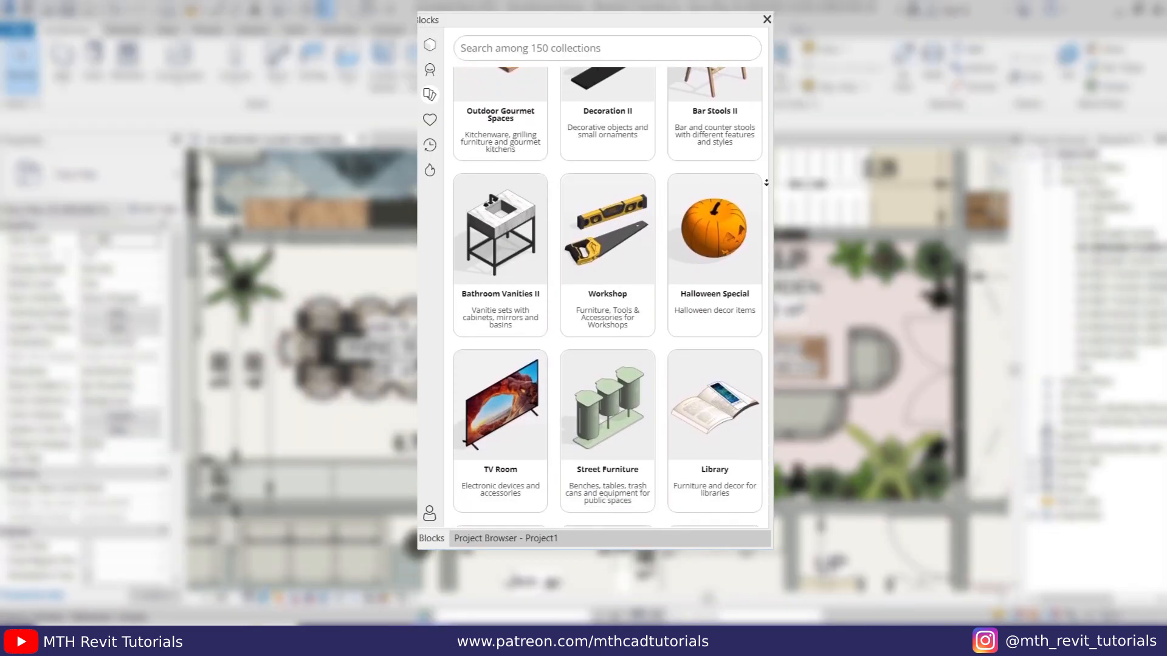
{"action": "scroll", "scroll_direction": "down", "scroll_amount": 3}
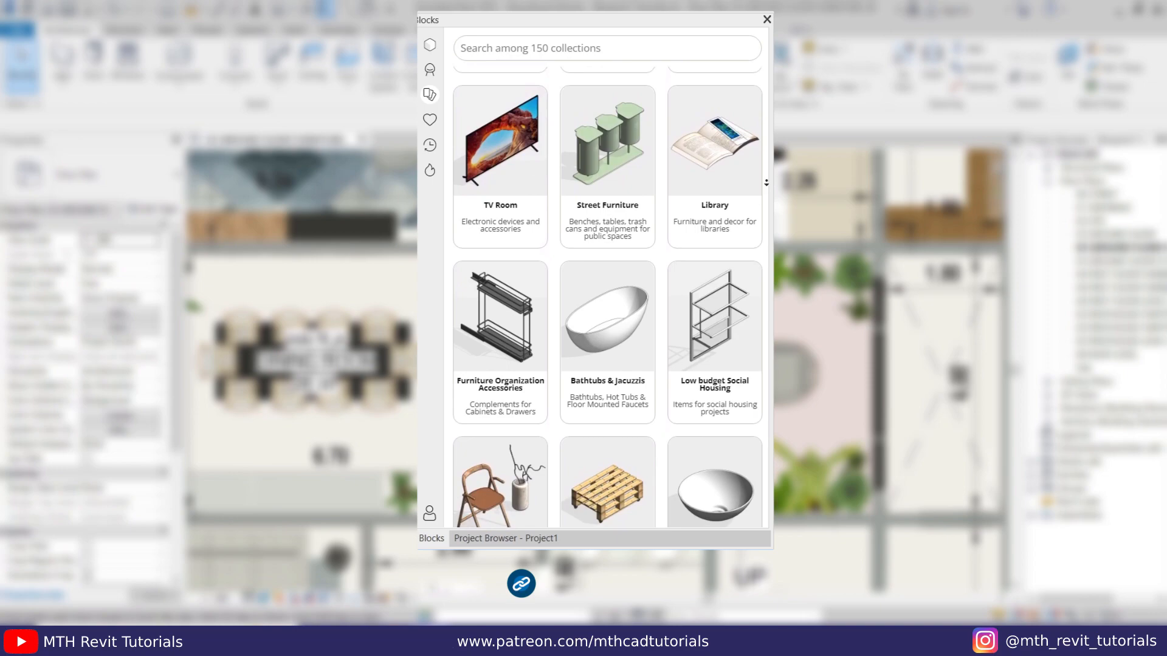
{"action": "scroll", "scroll_direction": "down", "scroll_amount": 3}
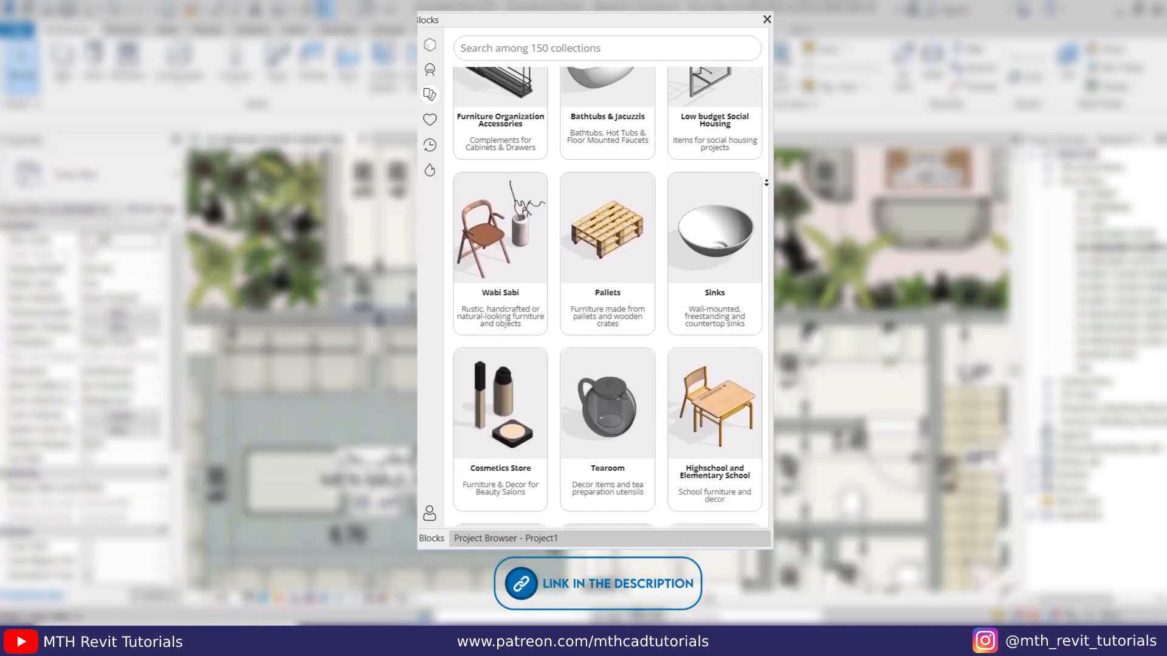
{"action": "scroll", "scroll_direction": "down", "scroll_amount": 3}
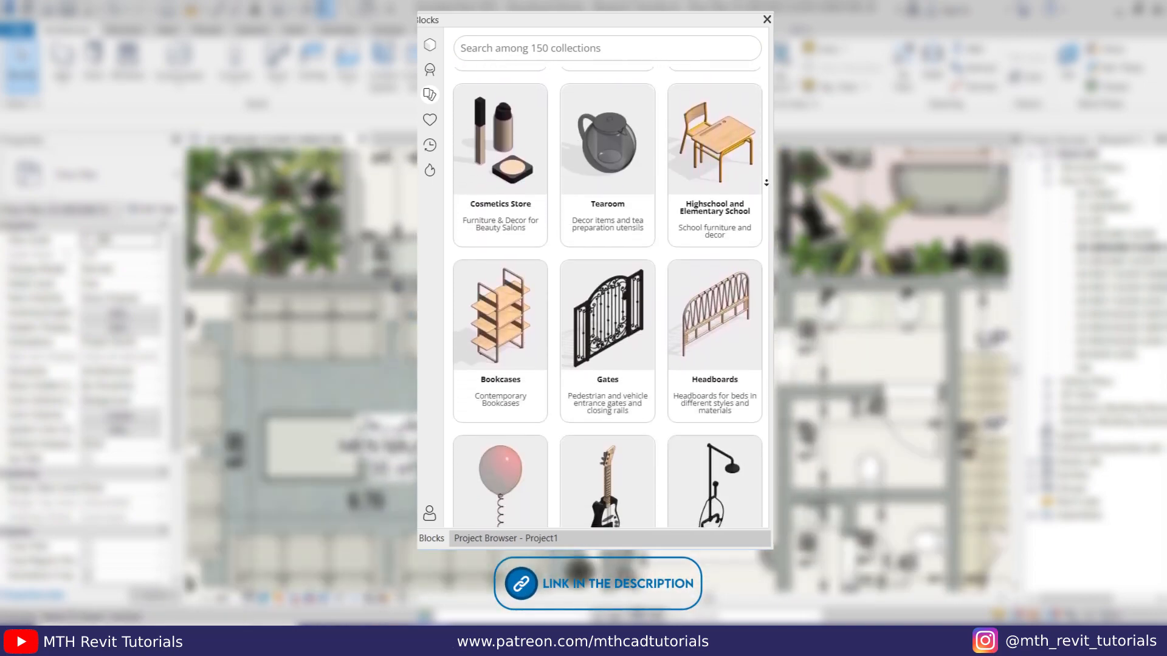
{"action": "left_click", "coordinate": [765, 19]}
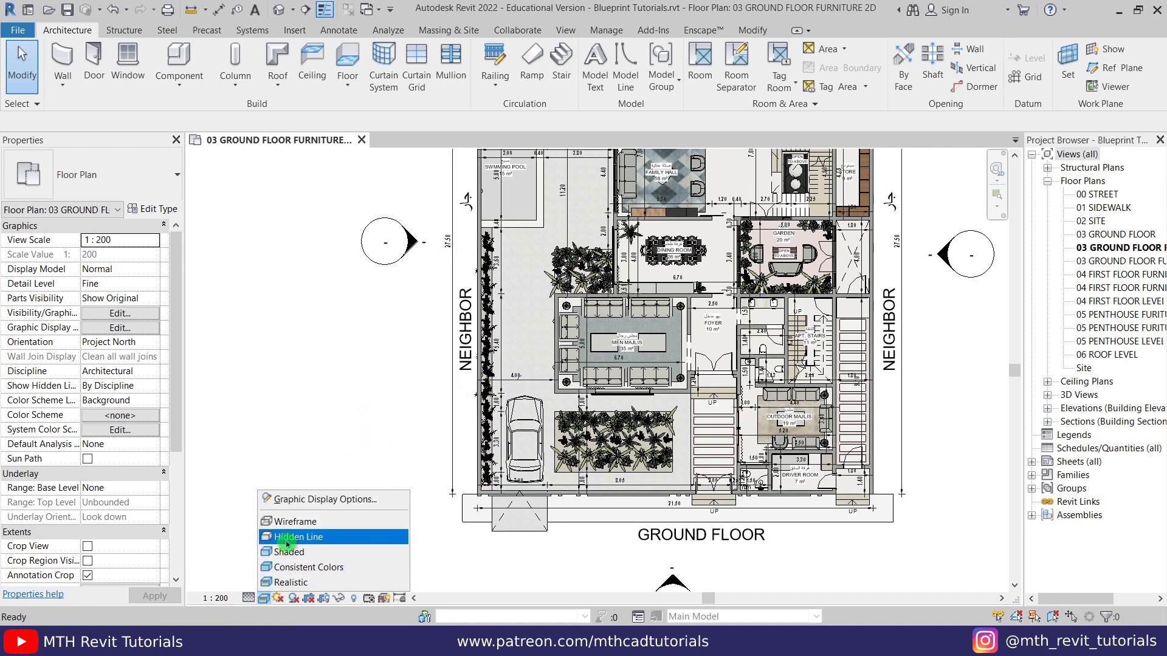
{"action": "left_click", "coordinate": [296, 537]}
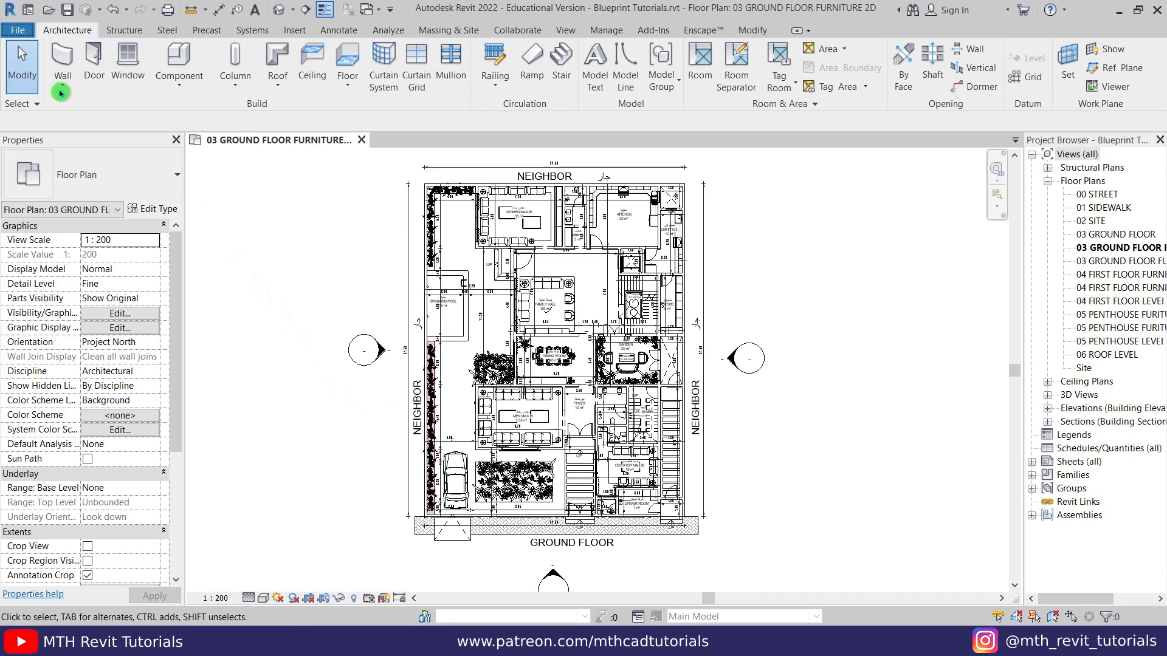
Set the Options > Graphics background colour to dark blue RGB 5-80-150
{"action": "left_click", "coordinate": [17, 30]}
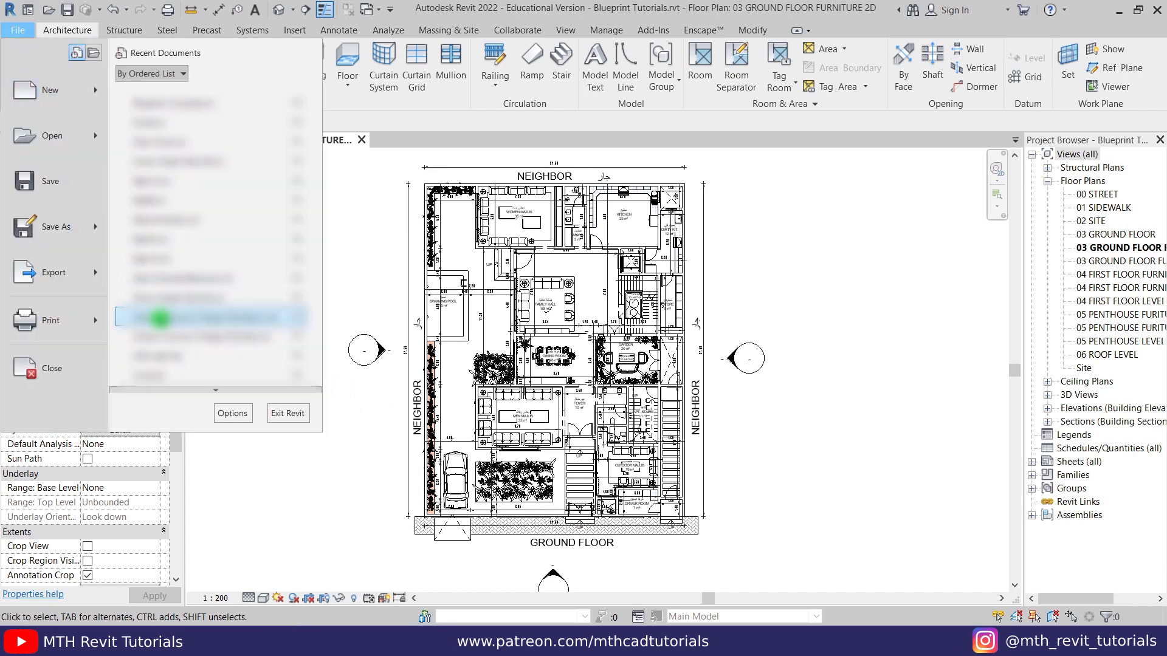
{"action": "left_click", "coordinate": [232, 414]}
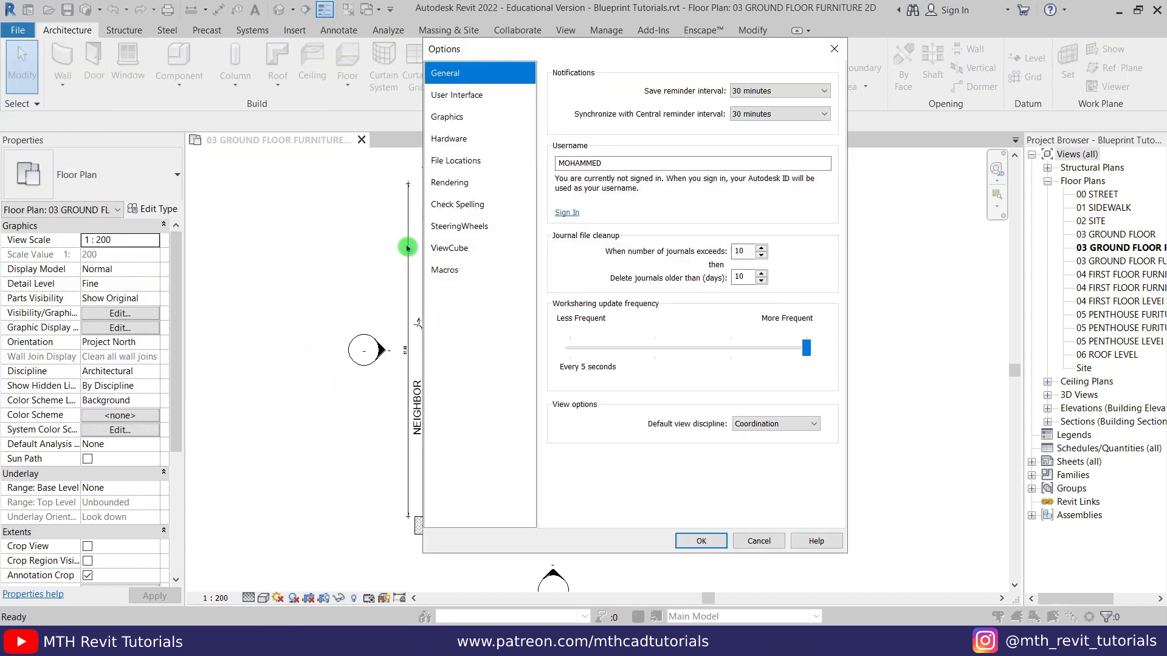
{"action": "left_click", "coordinate": [447, 116]}
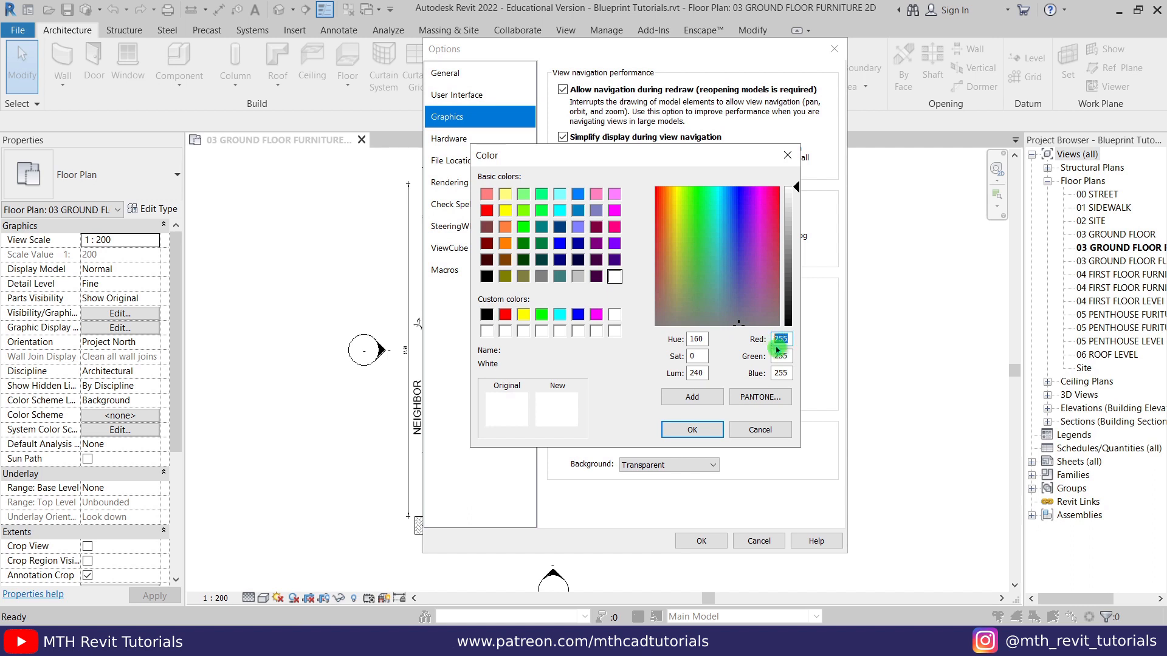
{"action": "left_click", "coordinate": [716, 190]}
{"action": "type", "text": "150"}
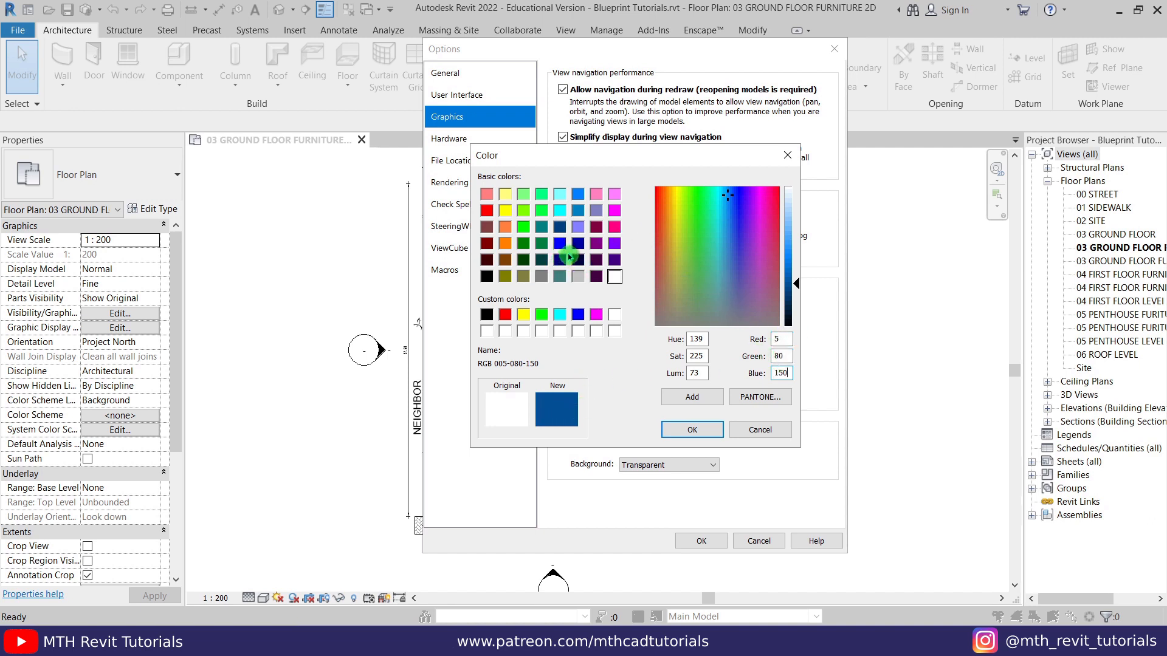
{"action": "mouse_move", "coordinate": [725, 355]}
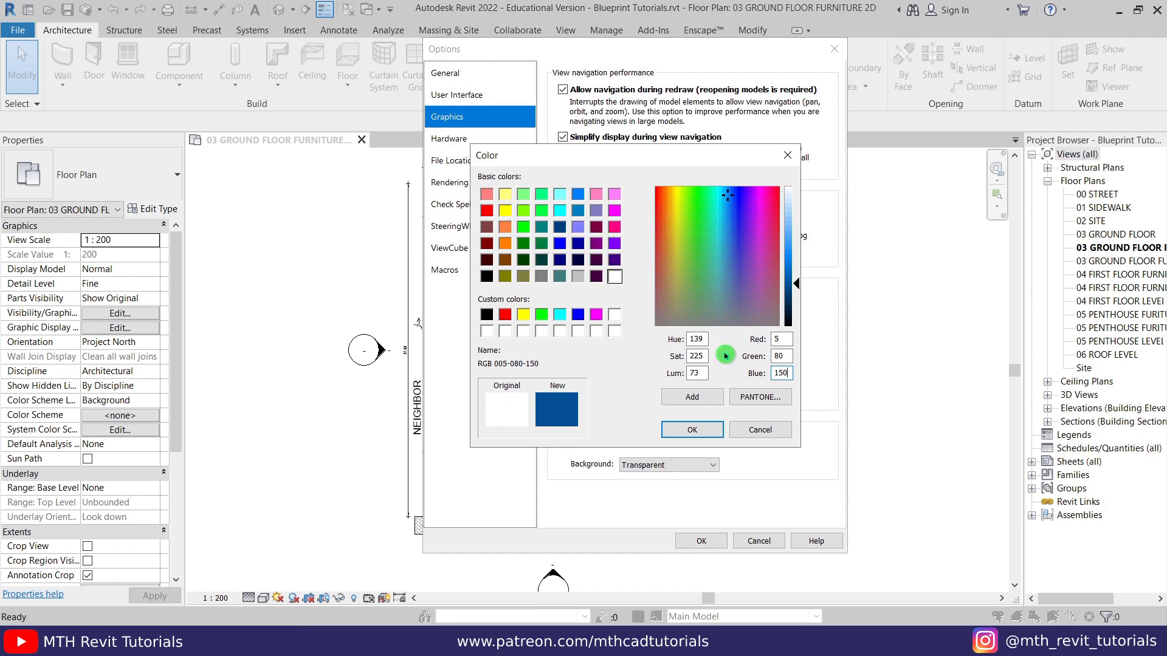
{"action": "left_click", "coordinate": [691, 429]}
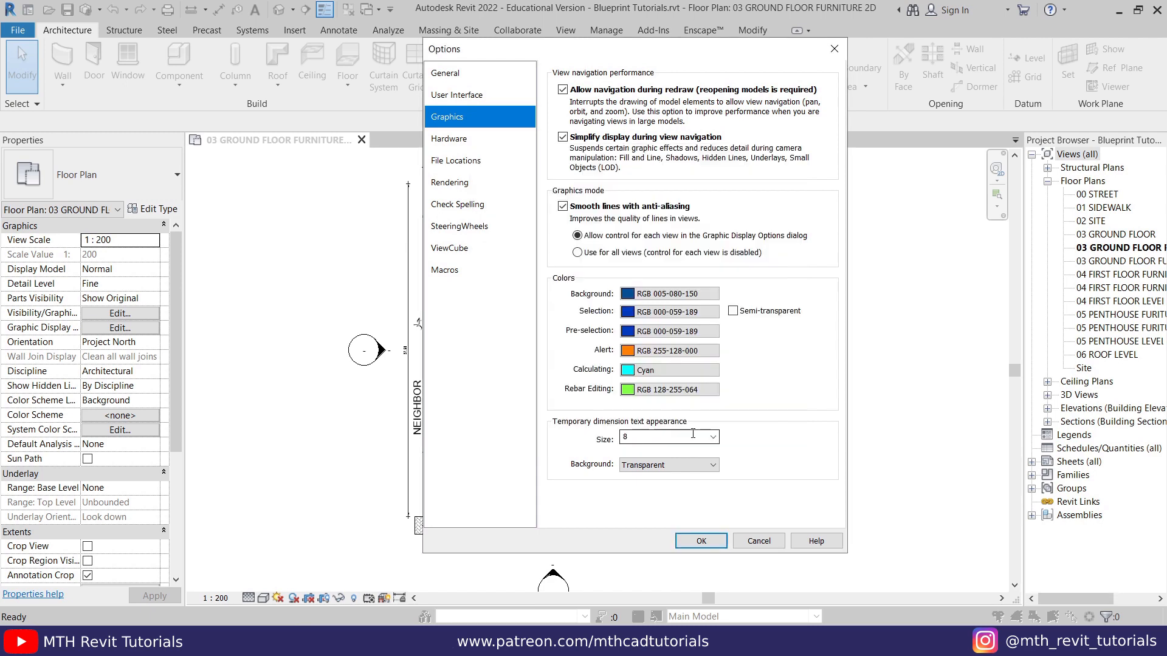
{"action": "left_click", "coordinate": [700, 541]}
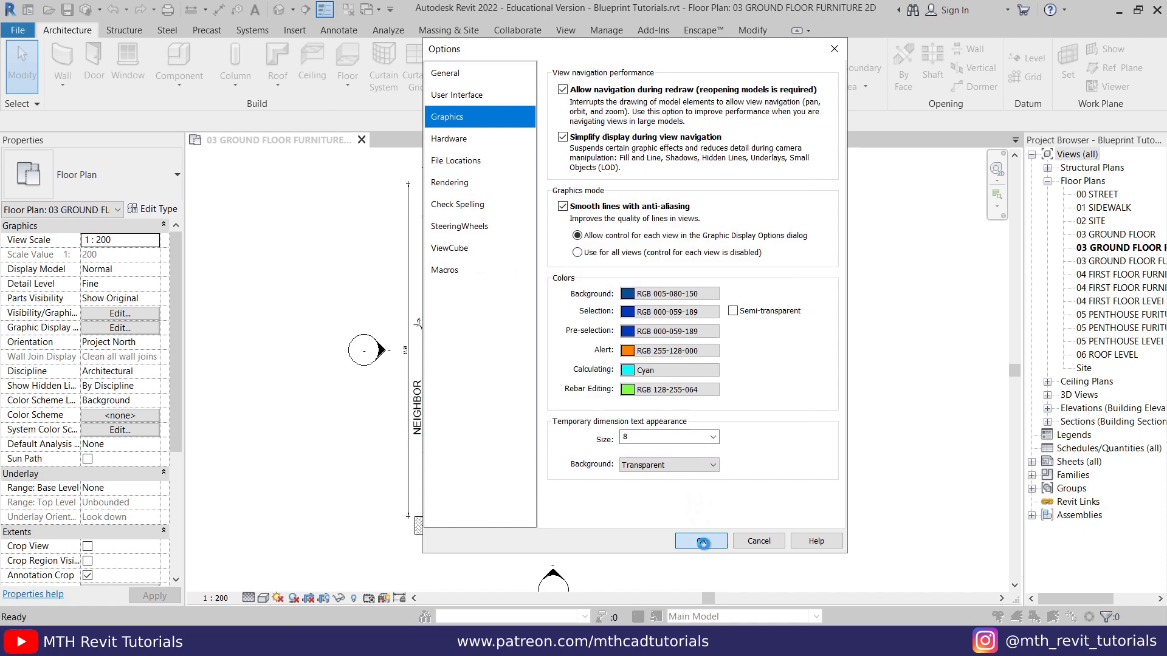
{"action": "left_click", "coordinate": [700, 540]}
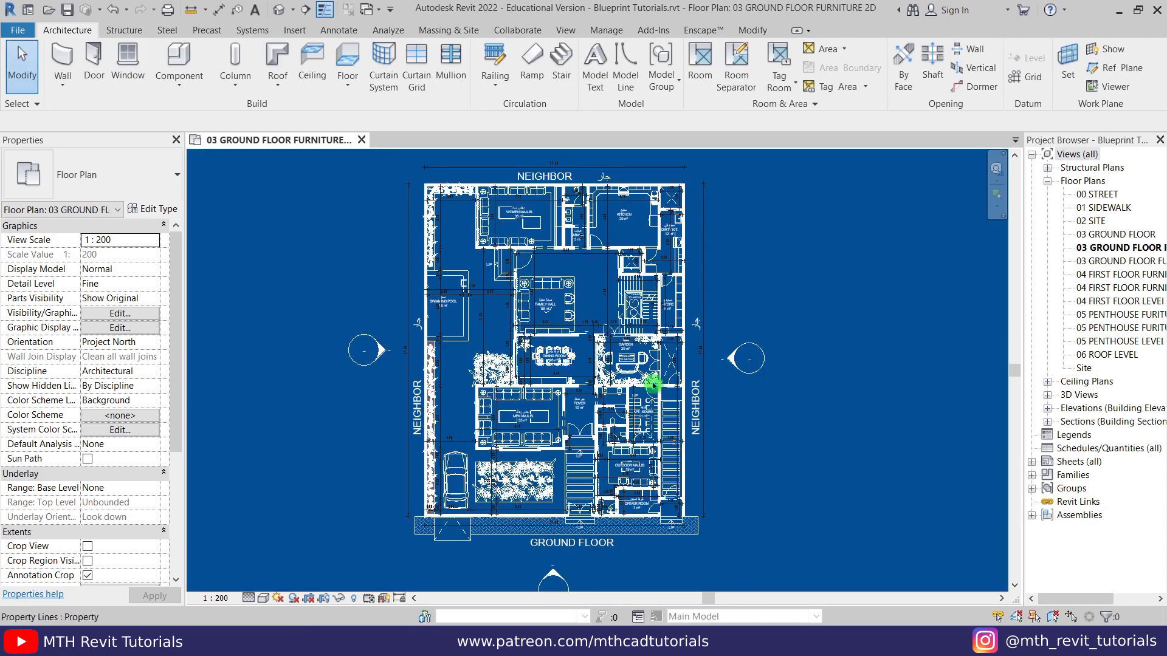
{"action": "scroll", "scroll_direction": "down", "scroll_amount": 3}
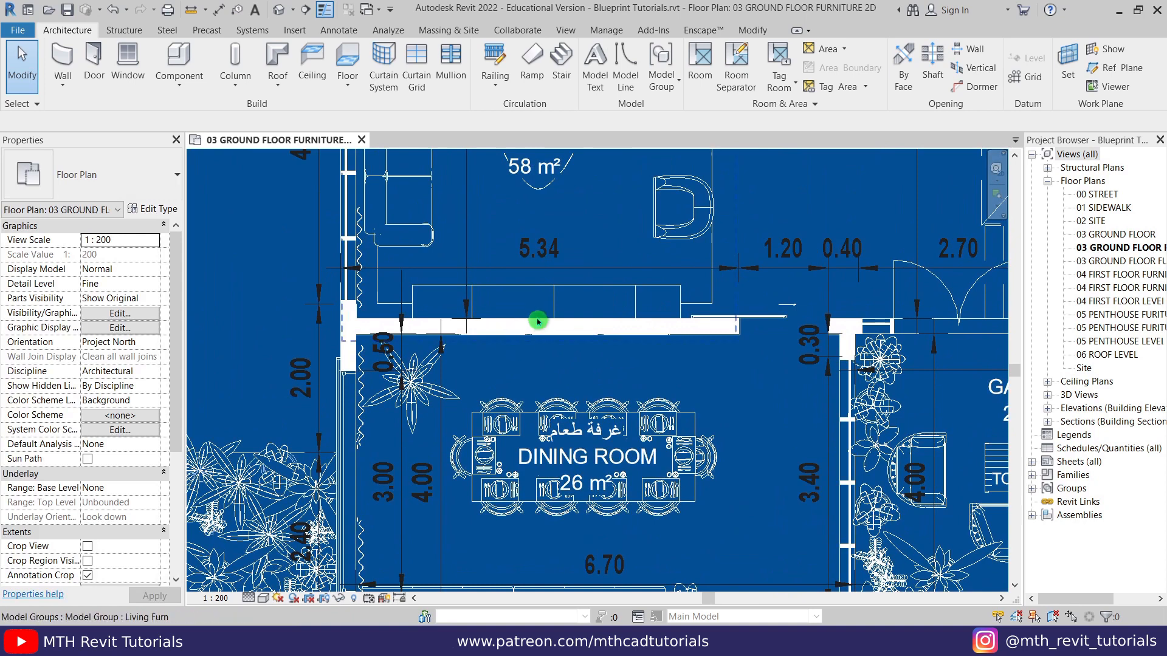
{"action": "mouse_move", "coordinate": [582, 347]}
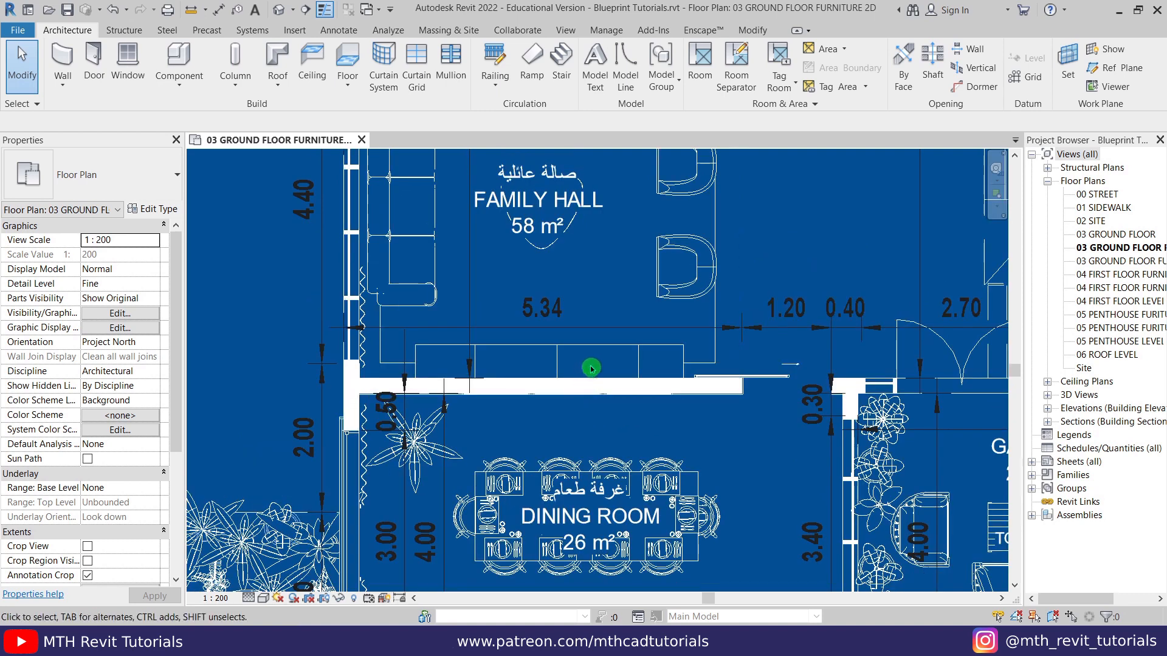
{"action": "mouse_move", "coordinate": [587, 290]}
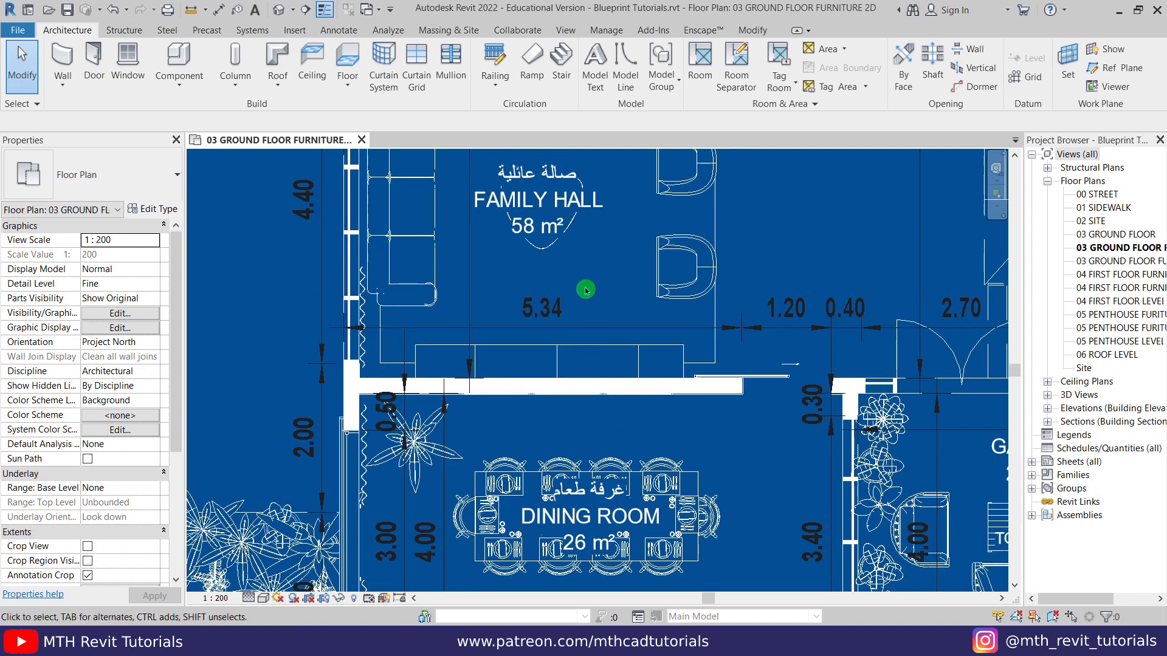
{"action": "left_click", "coordinate": [119, 313]}
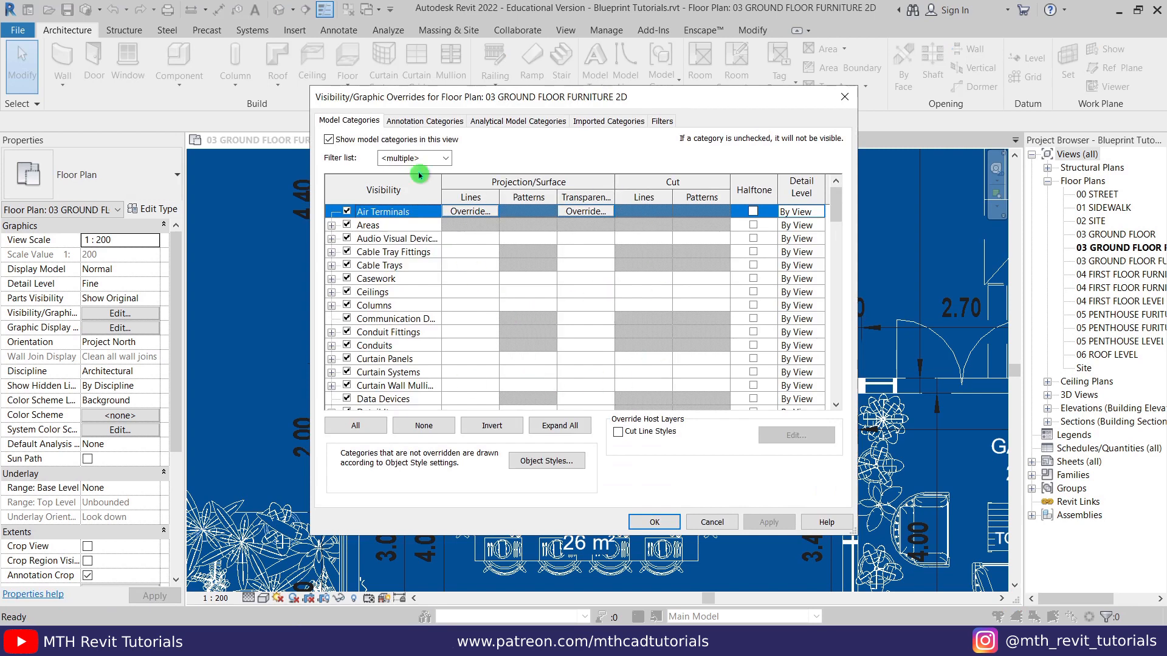
Override the walls' foreground fill pattern to <No Override> with White colour
{"action": "scroll", "scroll_direction": "down", "scroll_amount": 3}
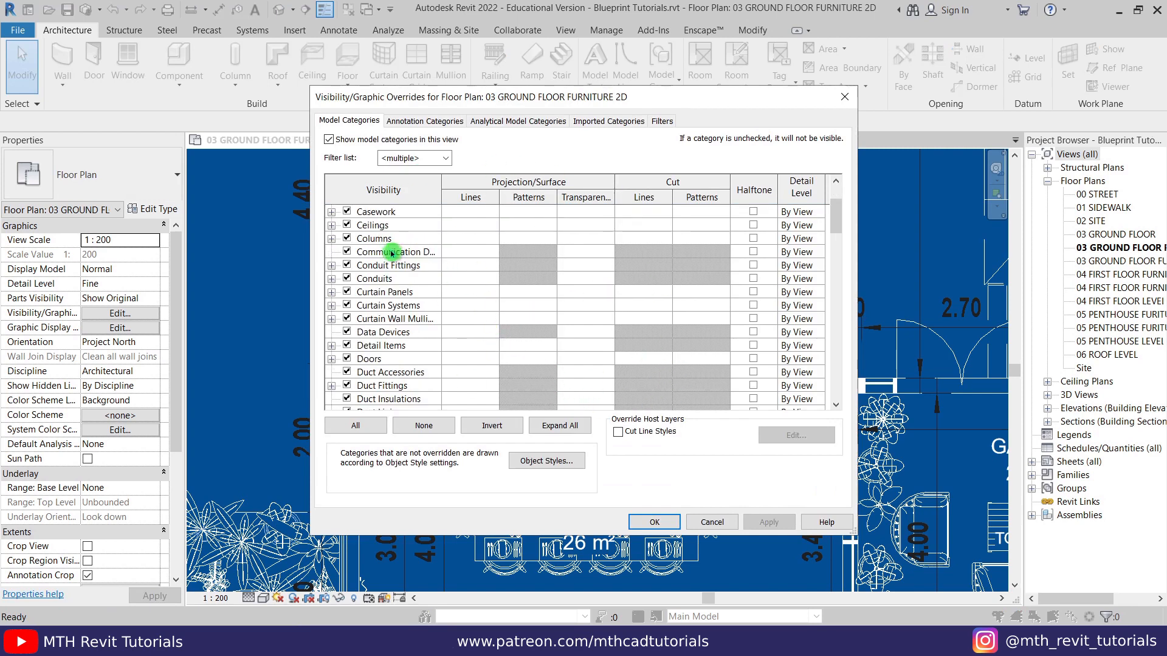
{"action": "scroll", "scroll_direction": "down", "scroll_amount": 3}
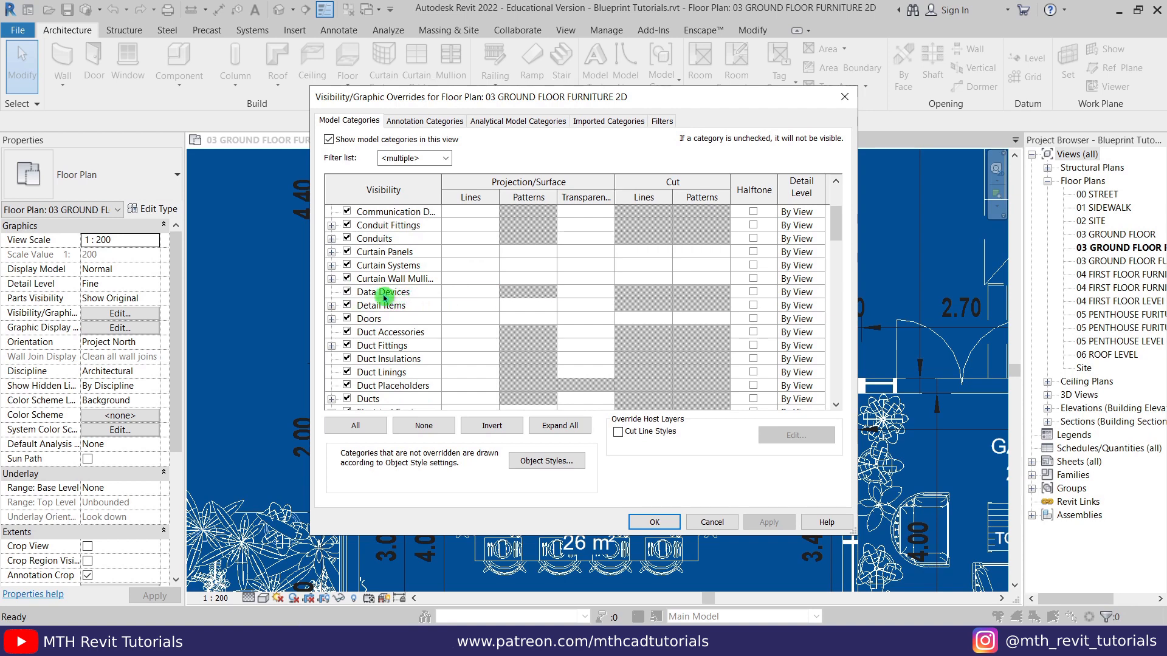
{"action": "left_click", "coordinate": [384, 291]}
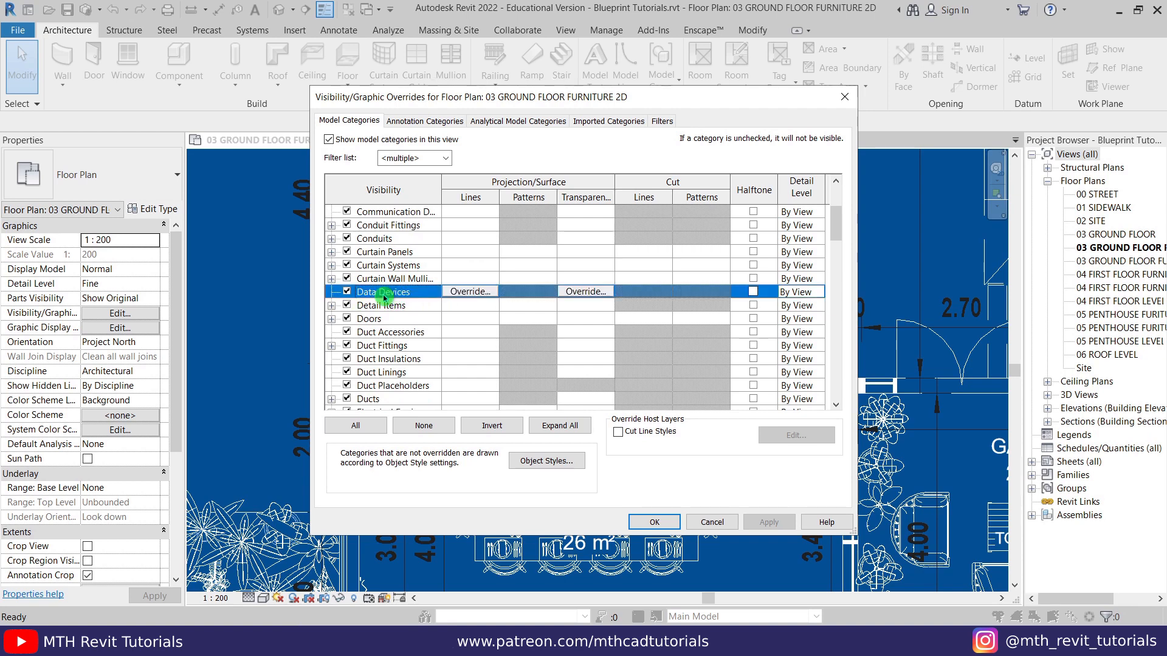
{"action": "scroll", "scroll_direction": "down", "scroll_amount": 3}
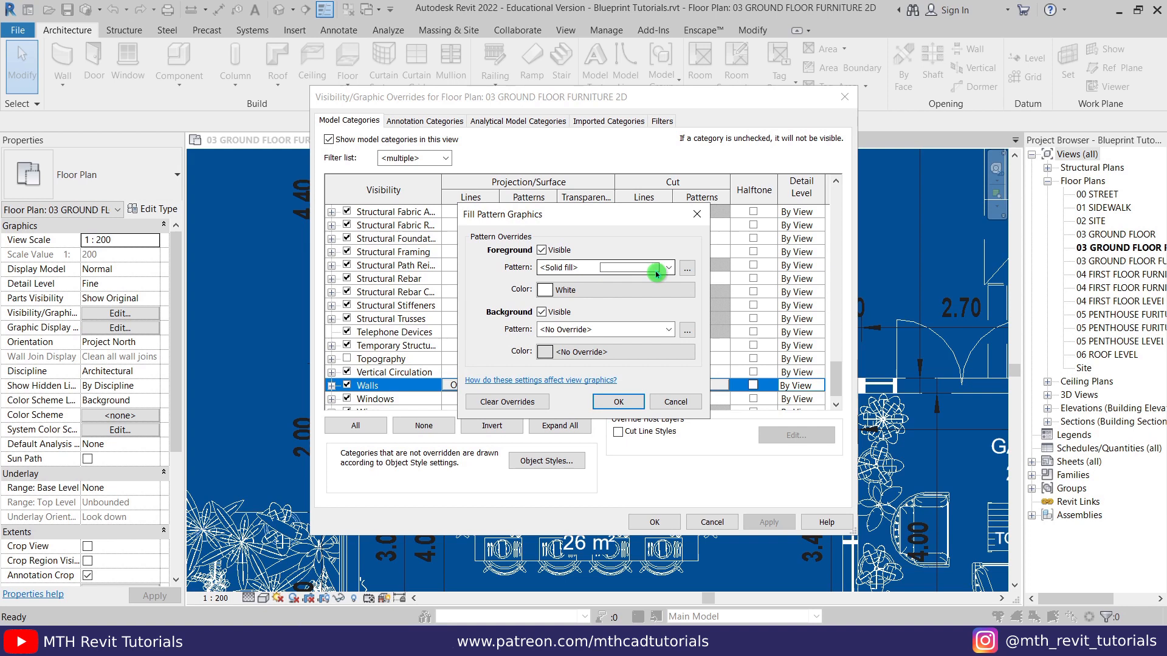
{"action": "left_click", "coordinate": [666, 267]}
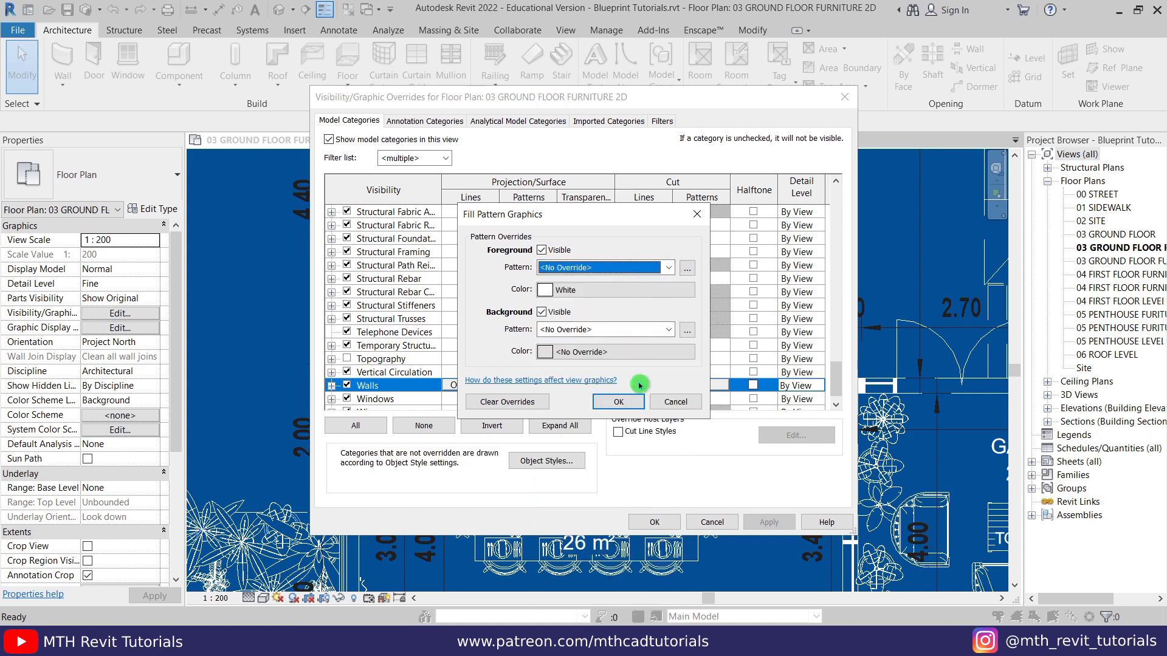
{"action": "left_click", "coordinate": [616, 401]}
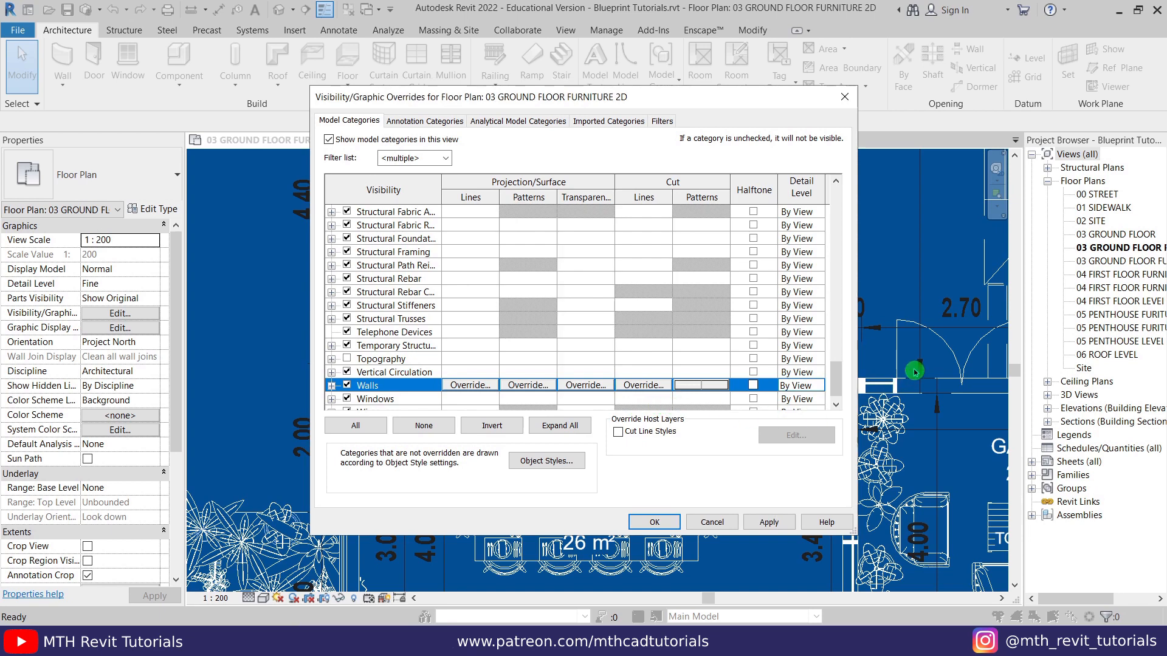
{"action": "mouse_move", "coordinate": [842, 374]}
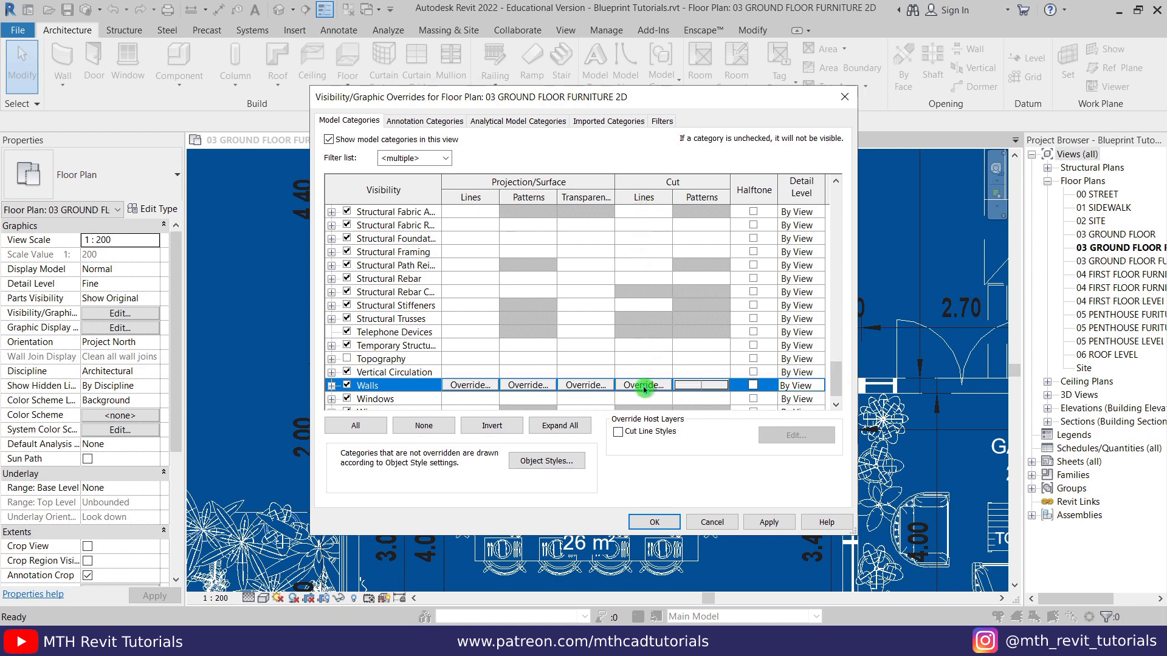
Set the wall cut lines override to weight 2 and apply the Visibility/Graphic Overrides
{"action": "left_click", "coordinate": [642, 384]}
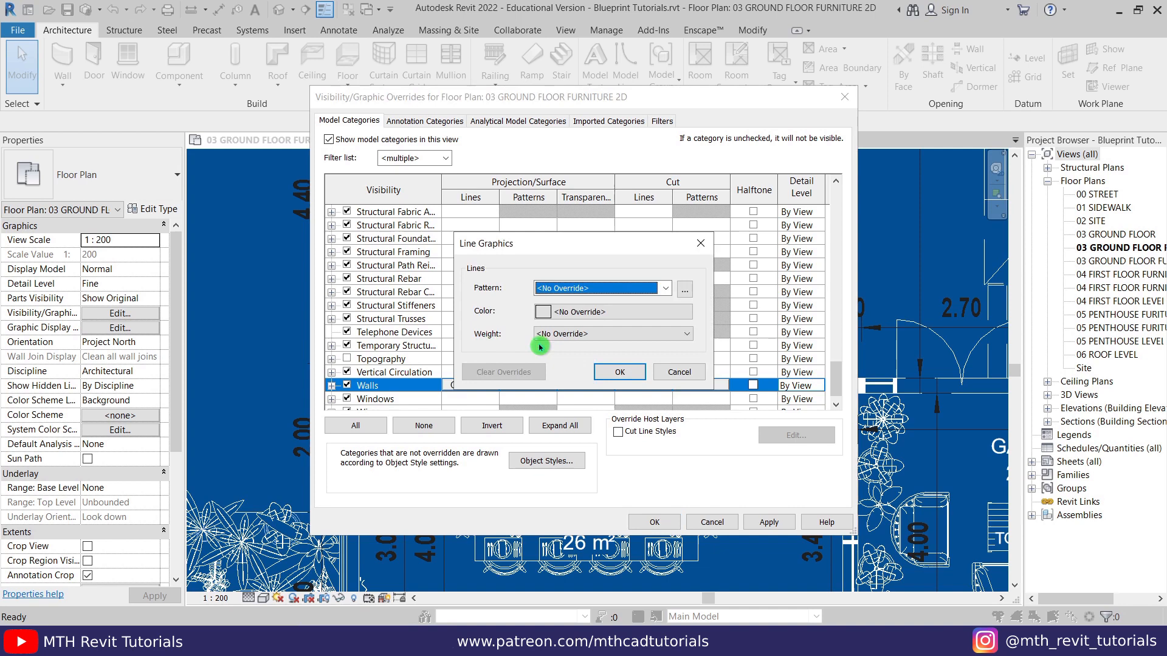
{"action": "left_click", "coordinate": [684, 334]}
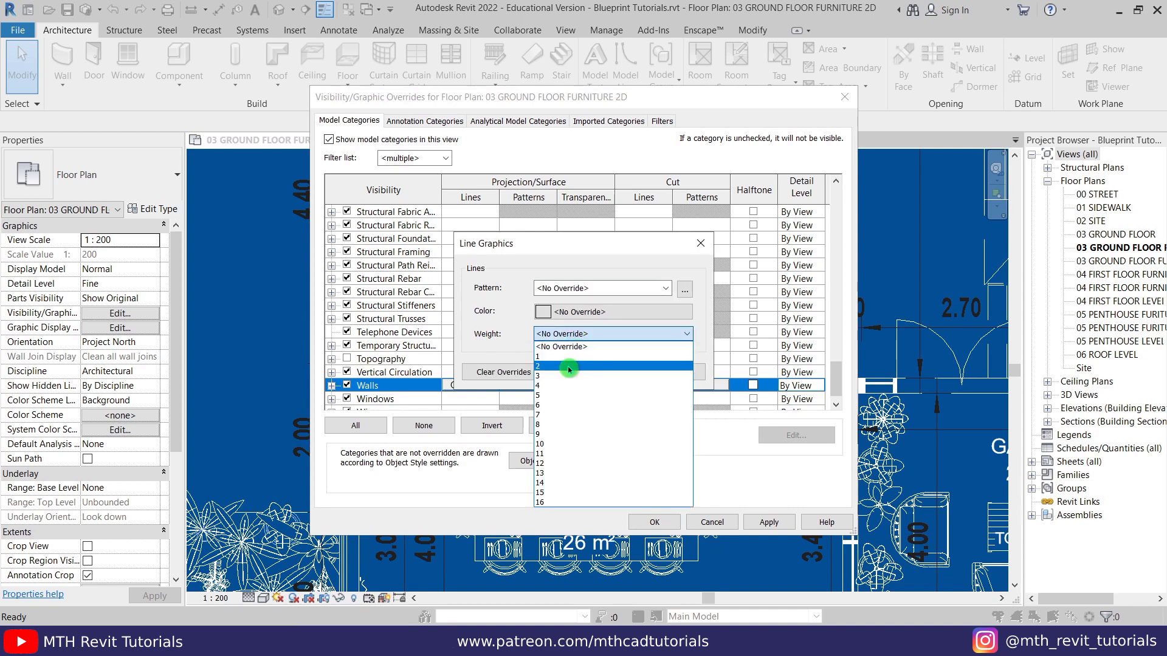
{"action": "left_click", "coordinate": [562, 368]}
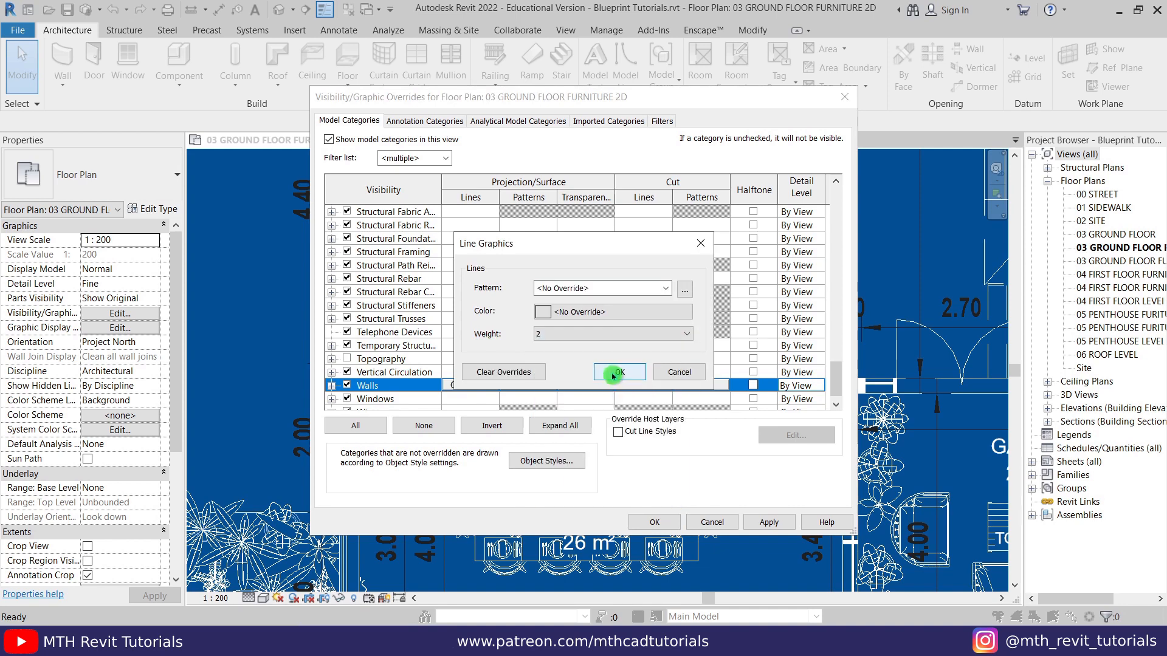
{"action": "left_click", "coordinate": [619, 372]}
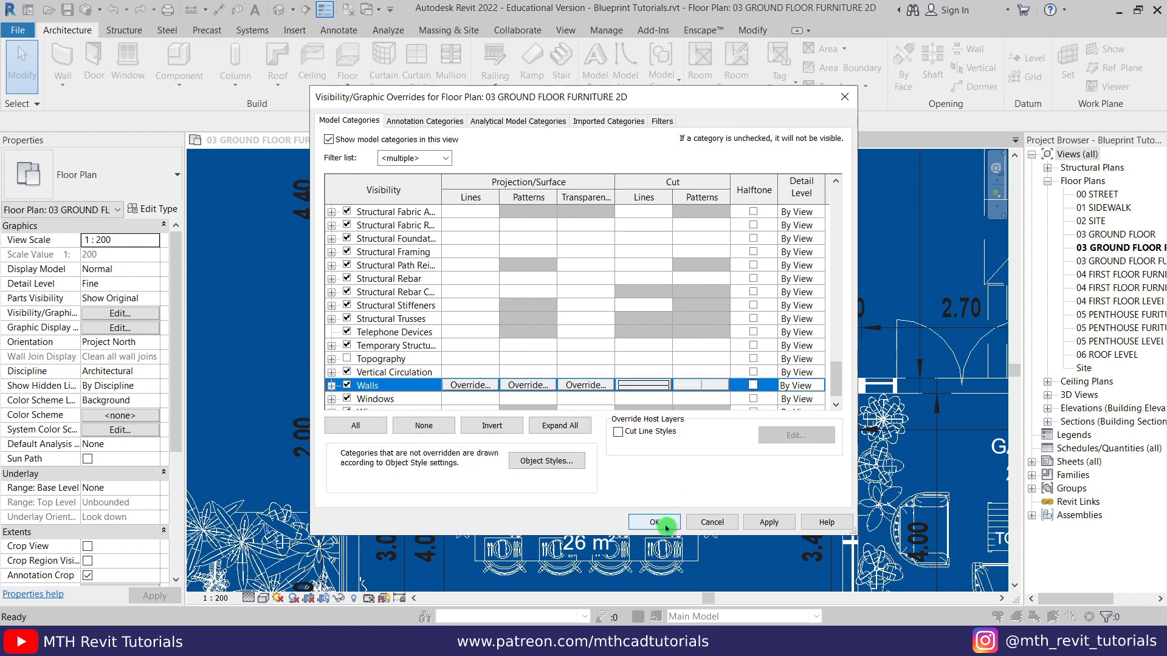
{"action": "left_click", "coordinate": [652, 522]}
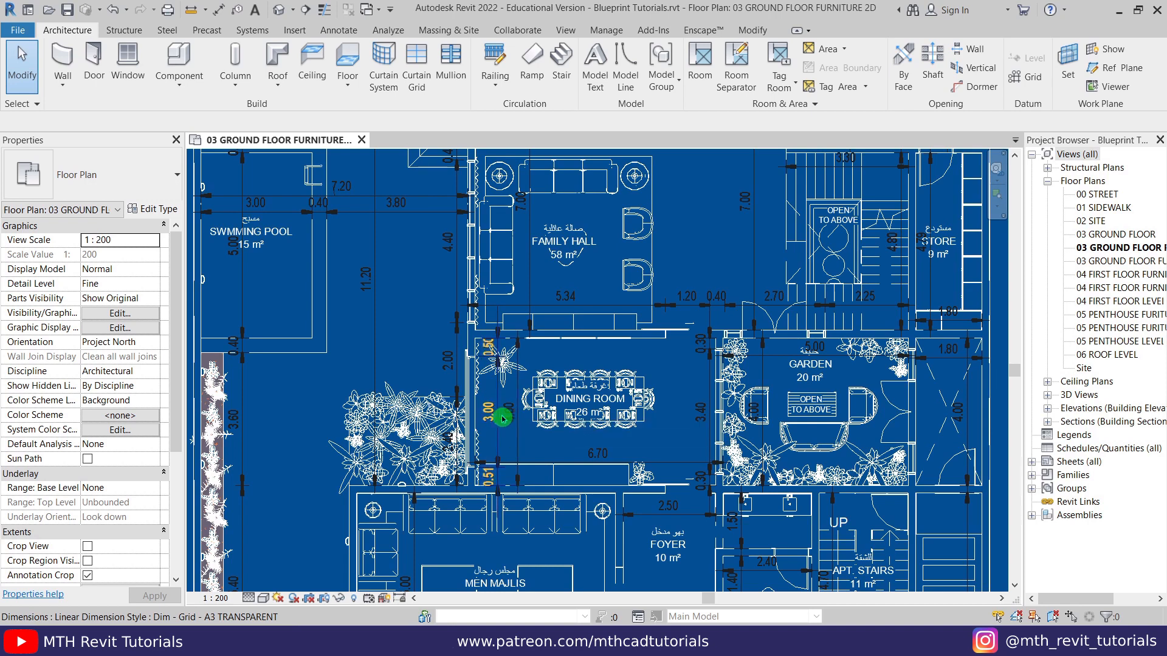
Select the 3.00 linear dimension next to the Dining Room
{"action": "left_click", "coordinate": [503, 418]}
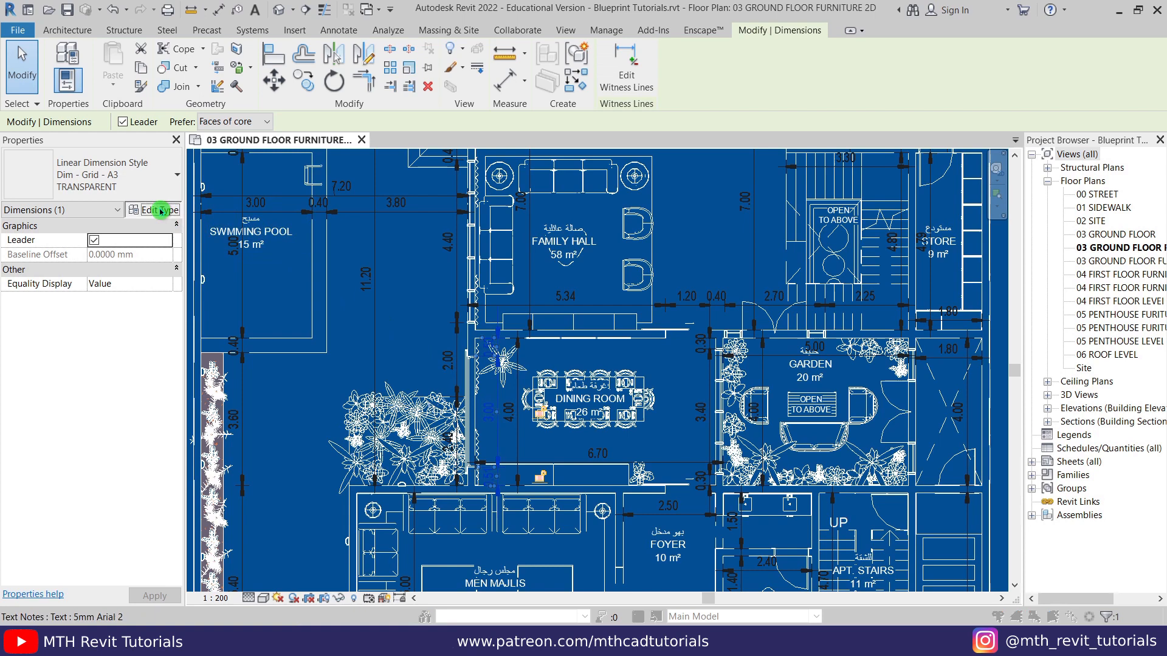
Set the Dim - Grid - A3 Transparent type's Color to black (0,0,0) and save
{"action": "left_click", "coordinate": [157, 209]}
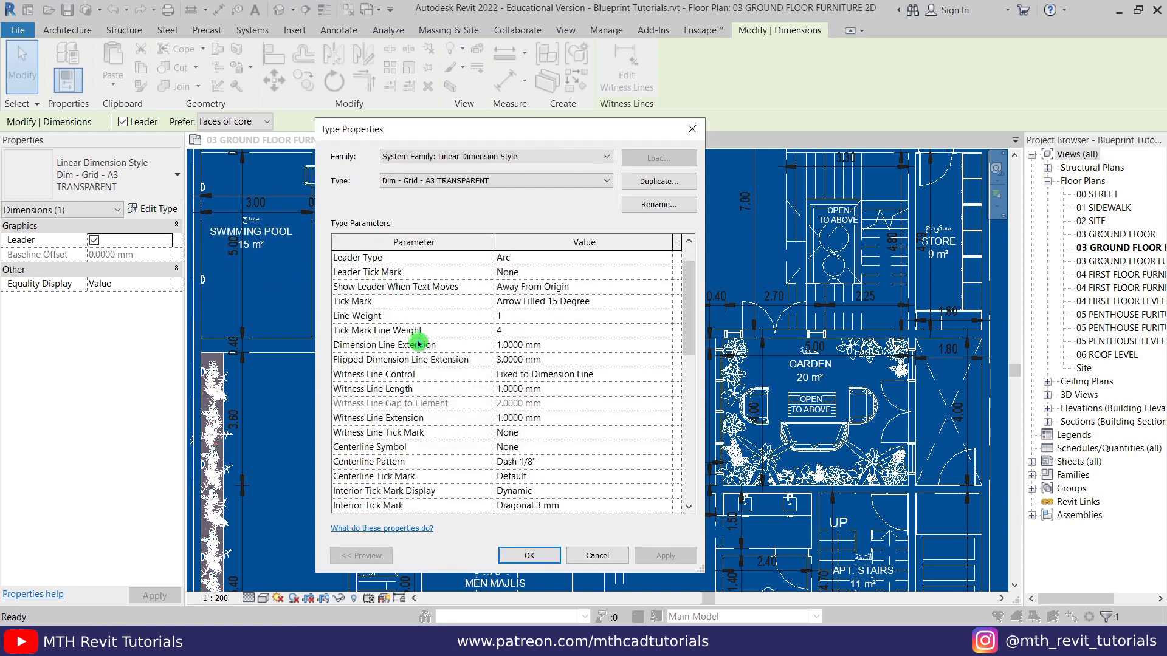
{"action": "scroll", "scroll_direction": "down", "scroll_amount": 3}
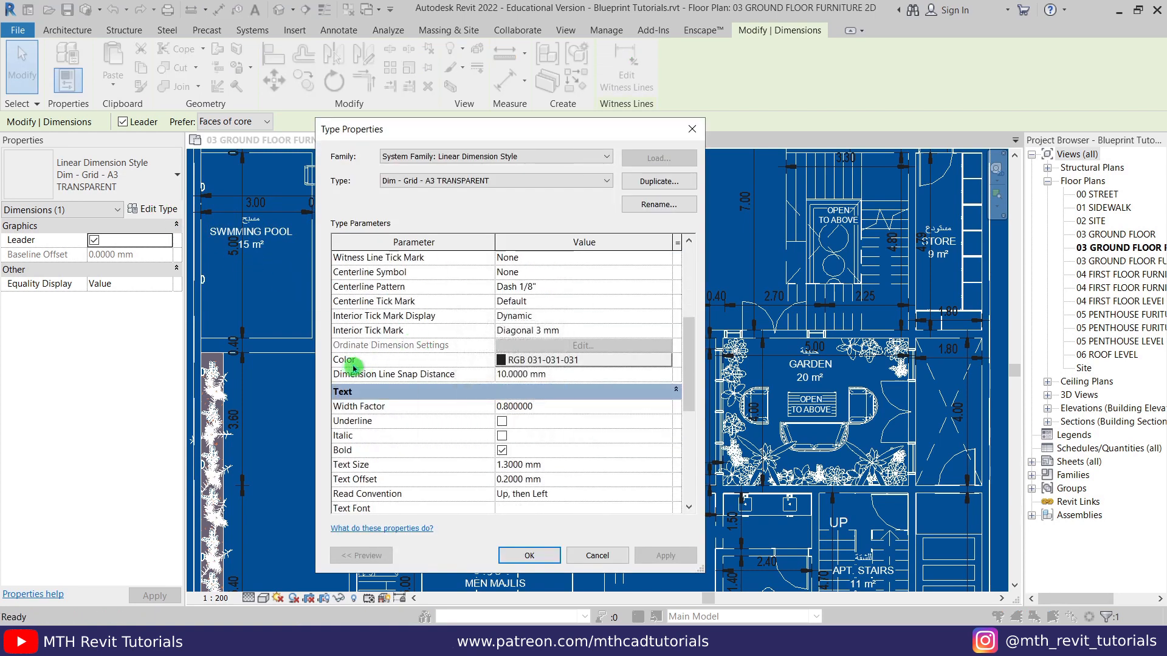
{"action": "left_click", "coordinate": [583, 359]}
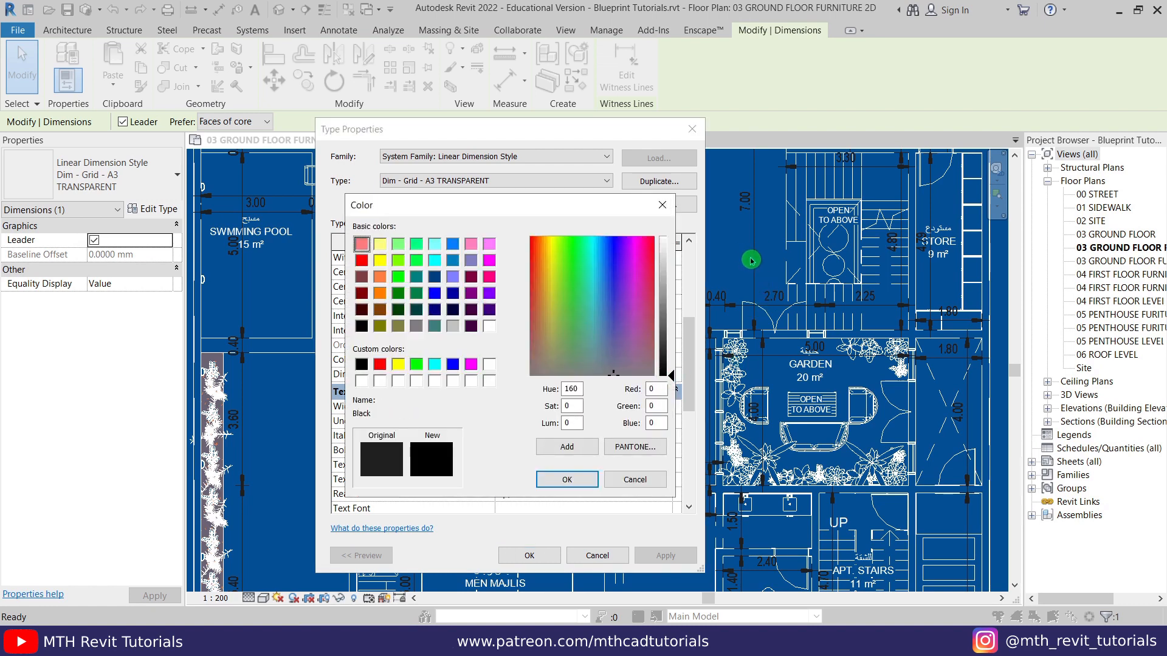
{"action": "mouse_move", "coordinate": [759, 251]}
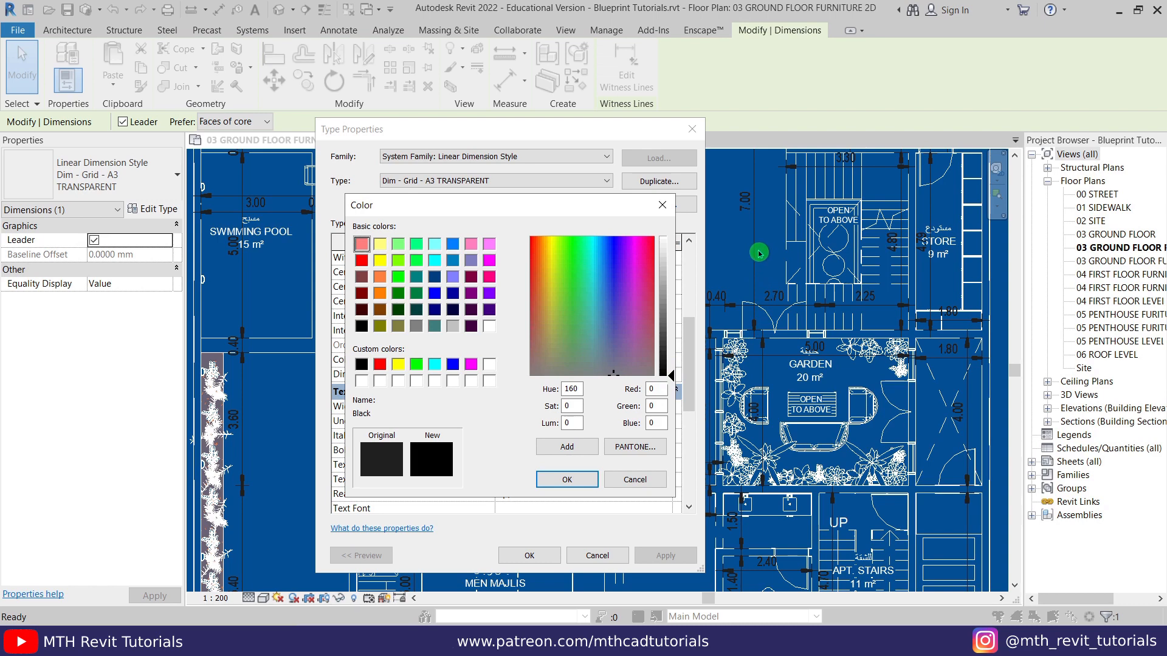
{"action": "mouse_move", "coordinate": [754, 256]}
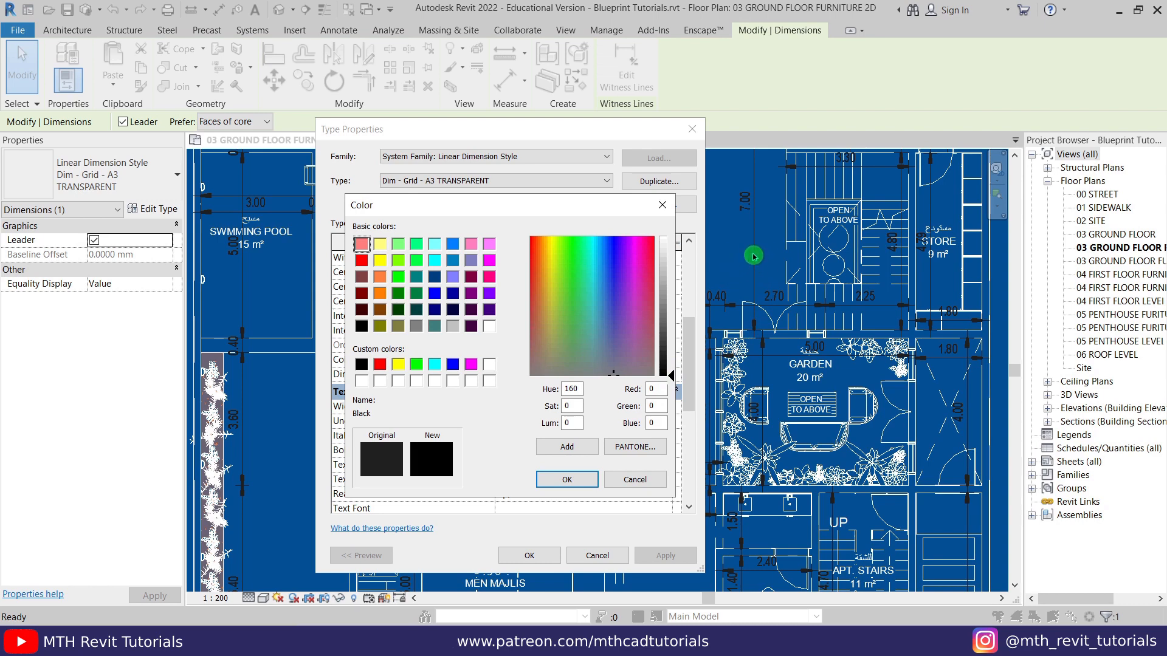
{"action": "mouse_move", "coordinate": [772, 251]}
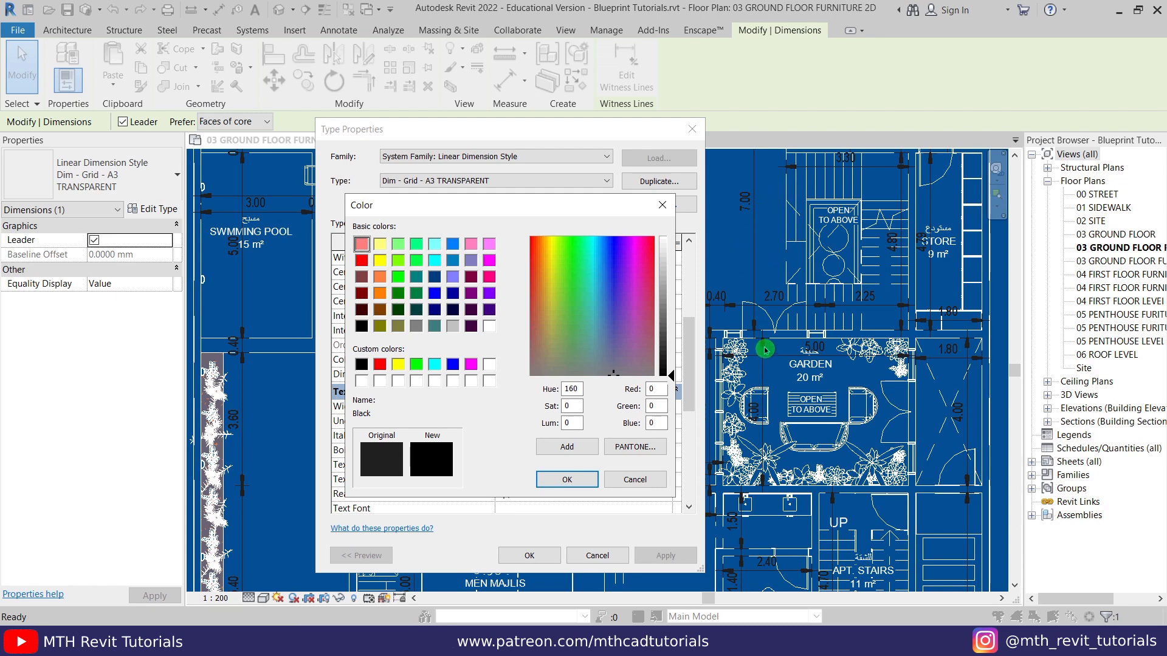
{"action": "mouse_move", "coordinate": [739, 348]}
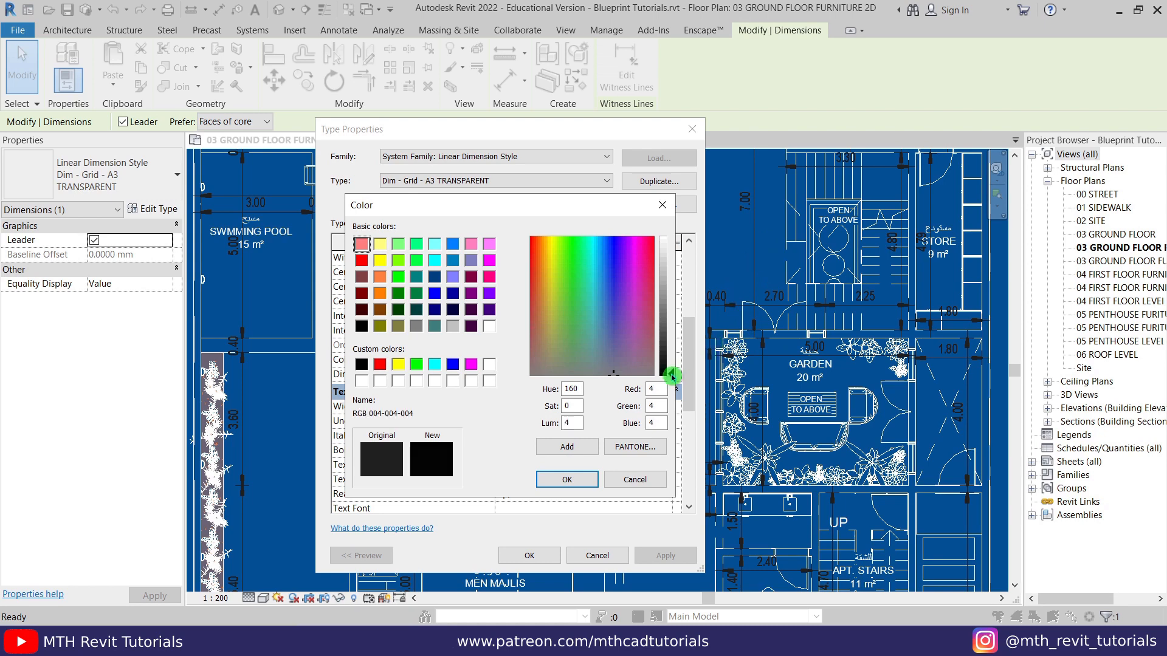
{"action": "left_click_drag", "start_coordinate": [670, 375], "coordinate": [670, 387]}
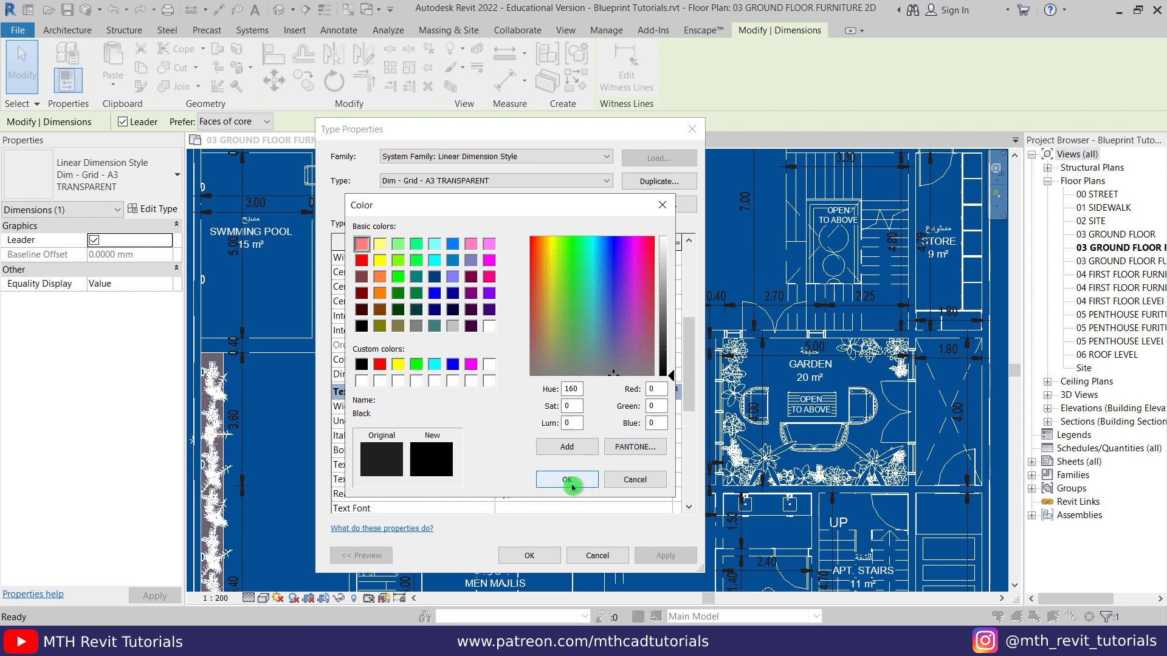
{"action": "left_click", "coordinate": [566, 480]}
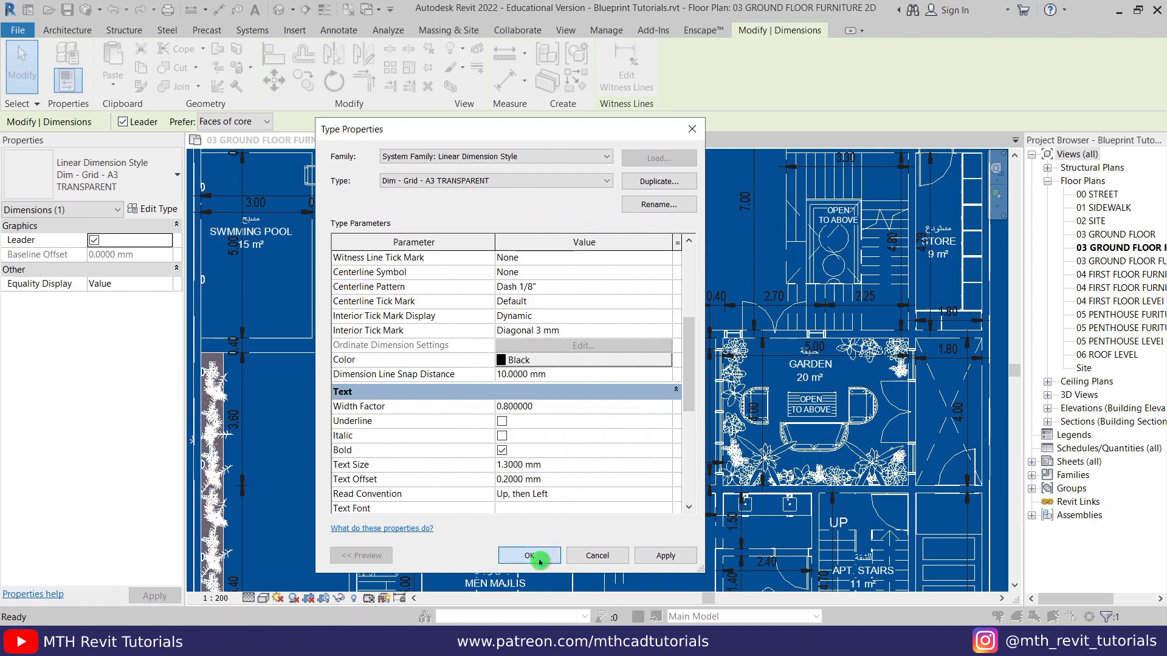
{"action": "left_click", "coordinate": [528, 555]}
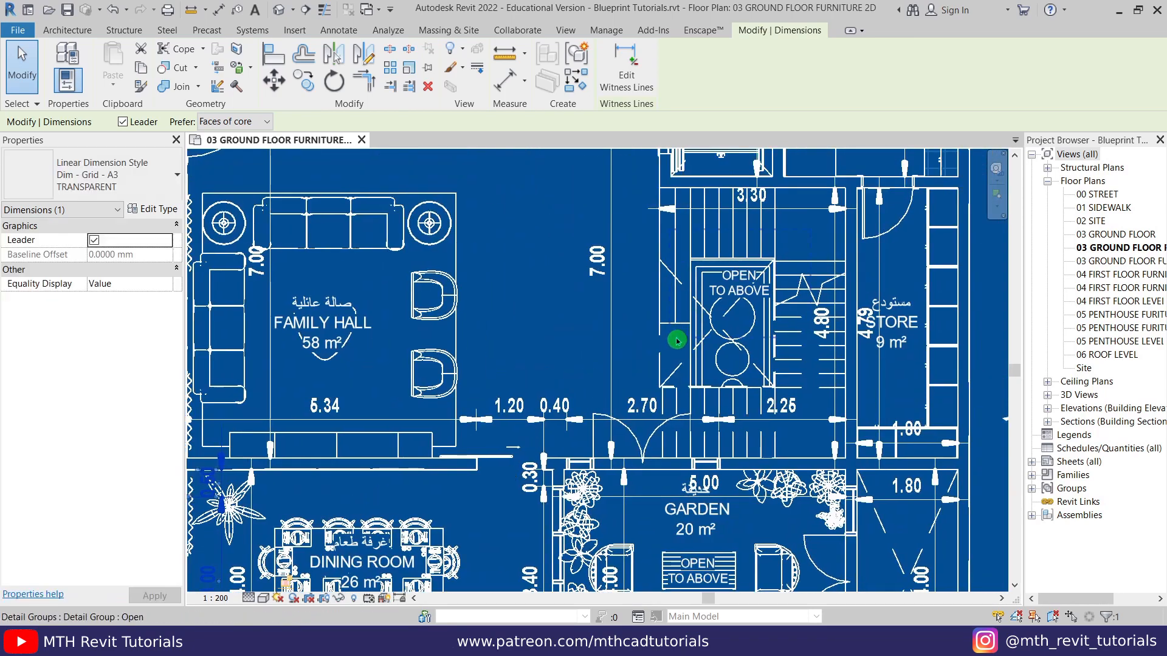
Hide the dimensions category in the ground floor plan view
{"action": "scroll", "scroll_direction": "down", "scroll_amount": 3}
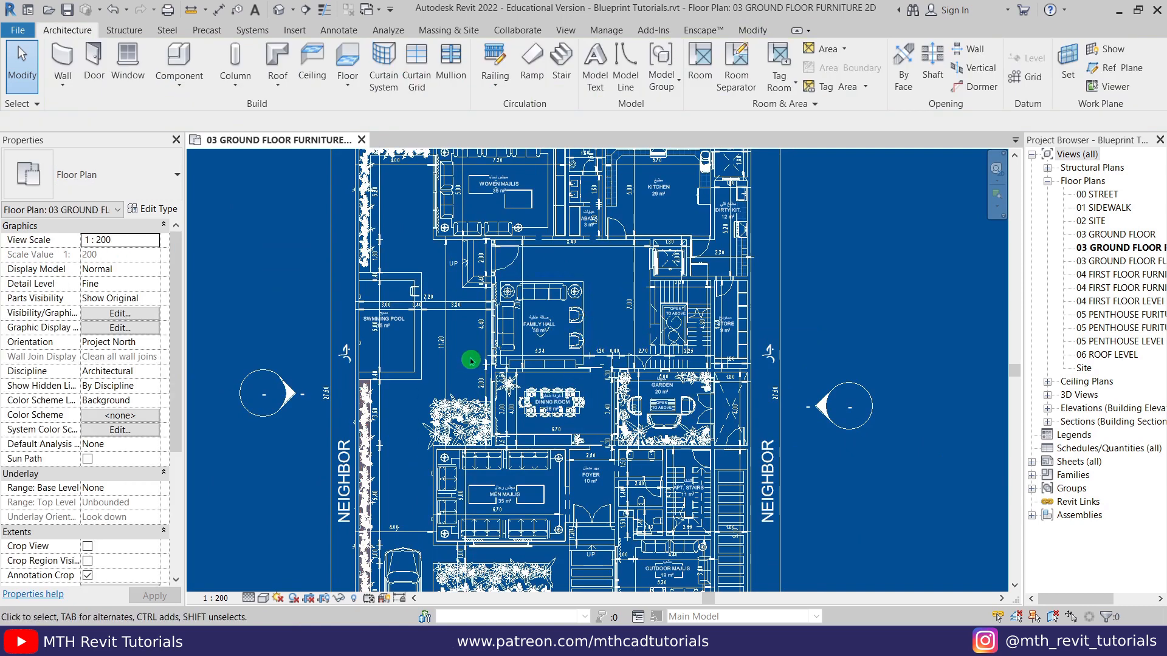
{"action": "right_click", "coordinate": [470, 361]}
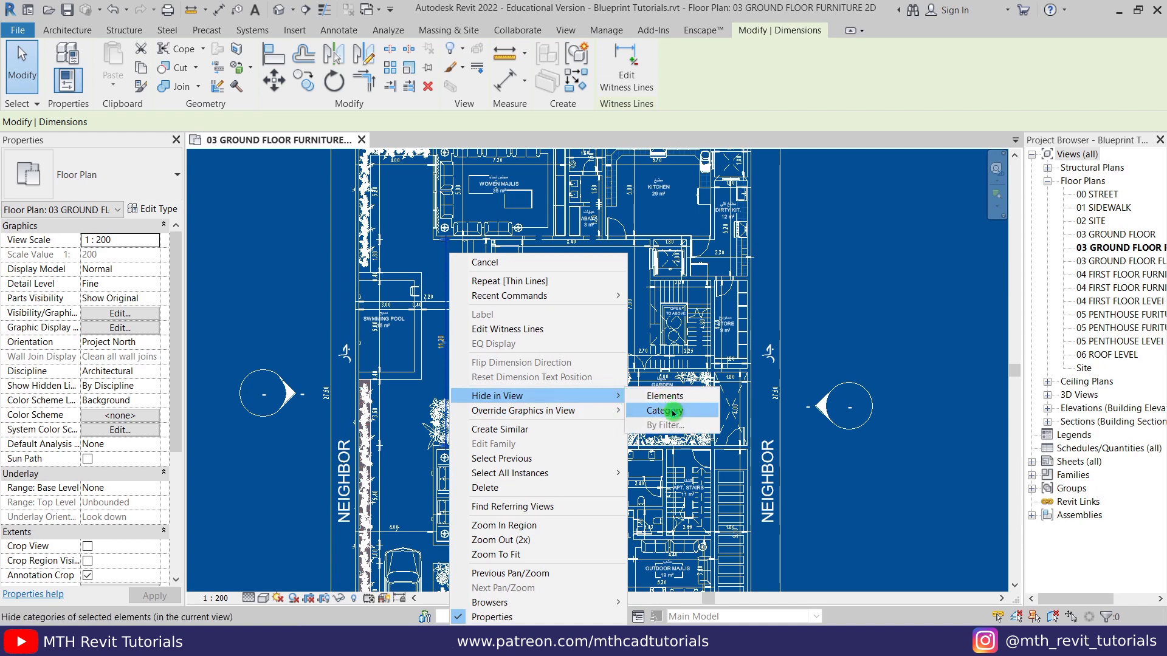
{"action": "left_click", "coordinate": [669, 410]}
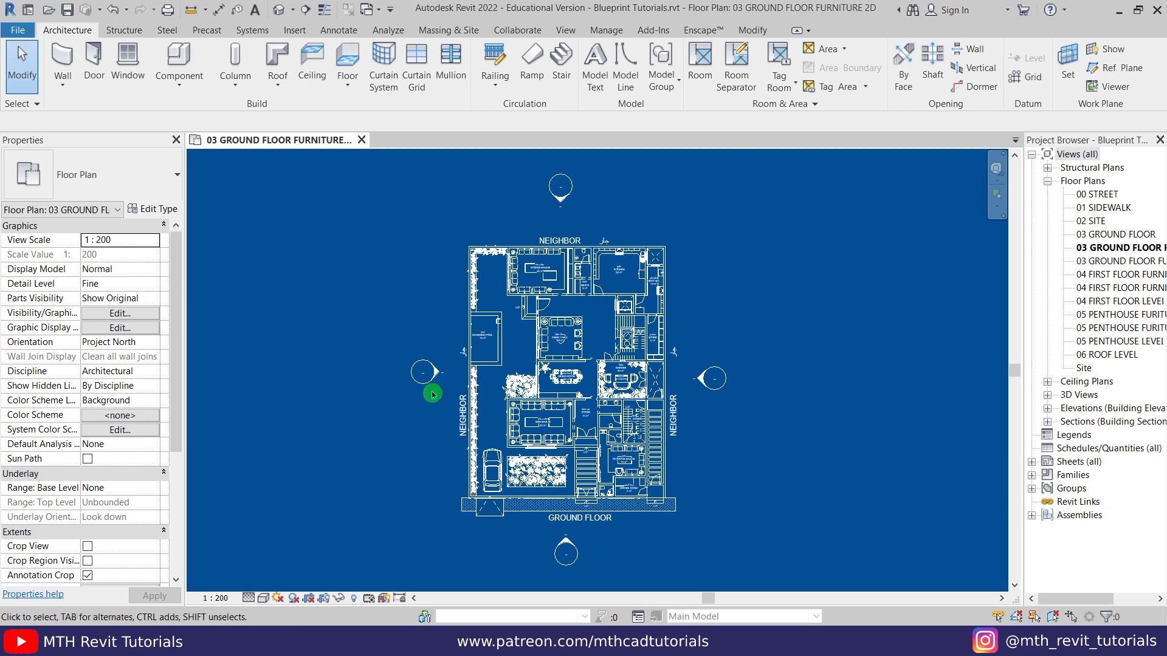
Select the elevation markers around the plan and hide them in the view
{"action": "left_click", "coordinate": [463, 372]}
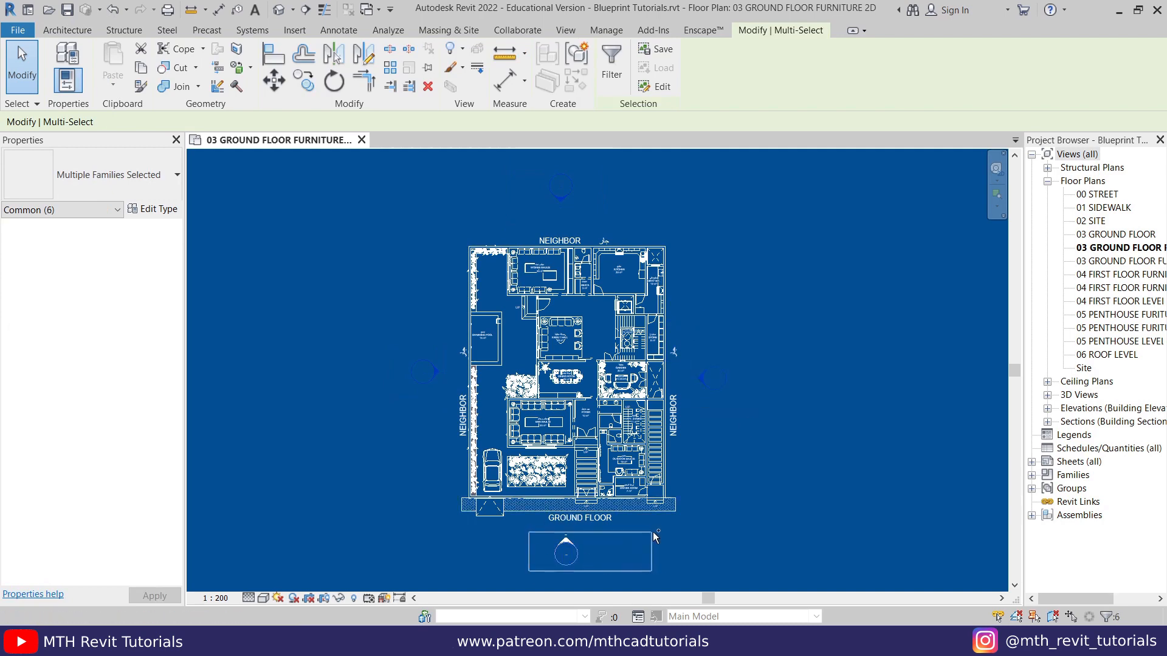
{"action": "right_click", "coordinate": [656, 536]}
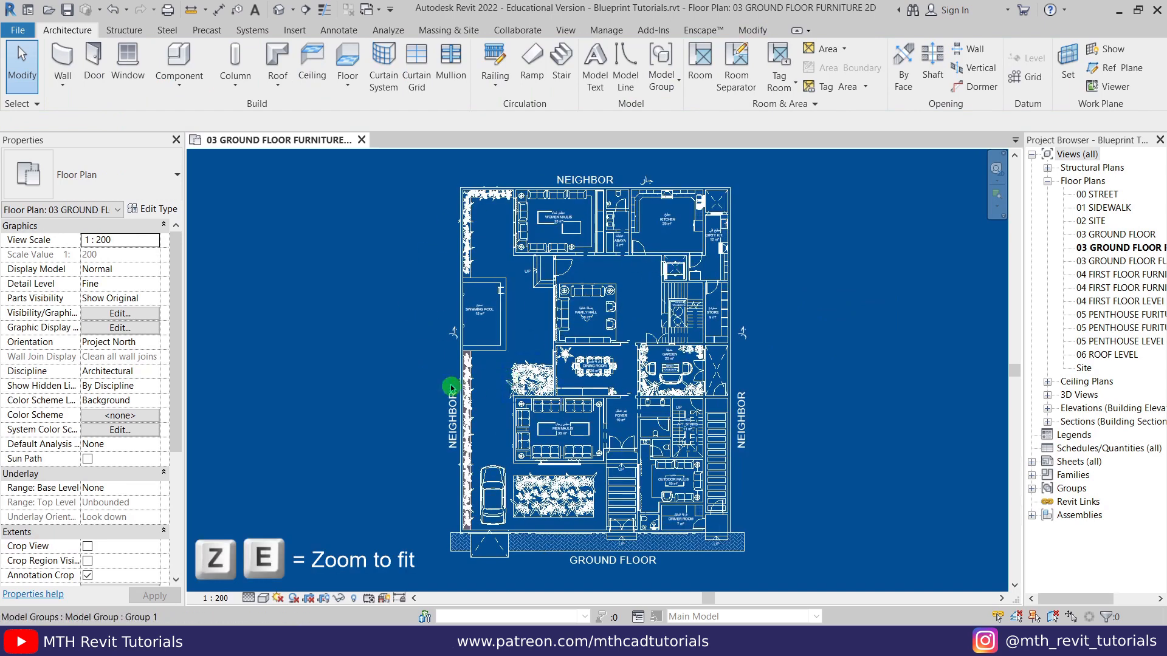
{"action": "left_click", "coordinate": [715, 490]}
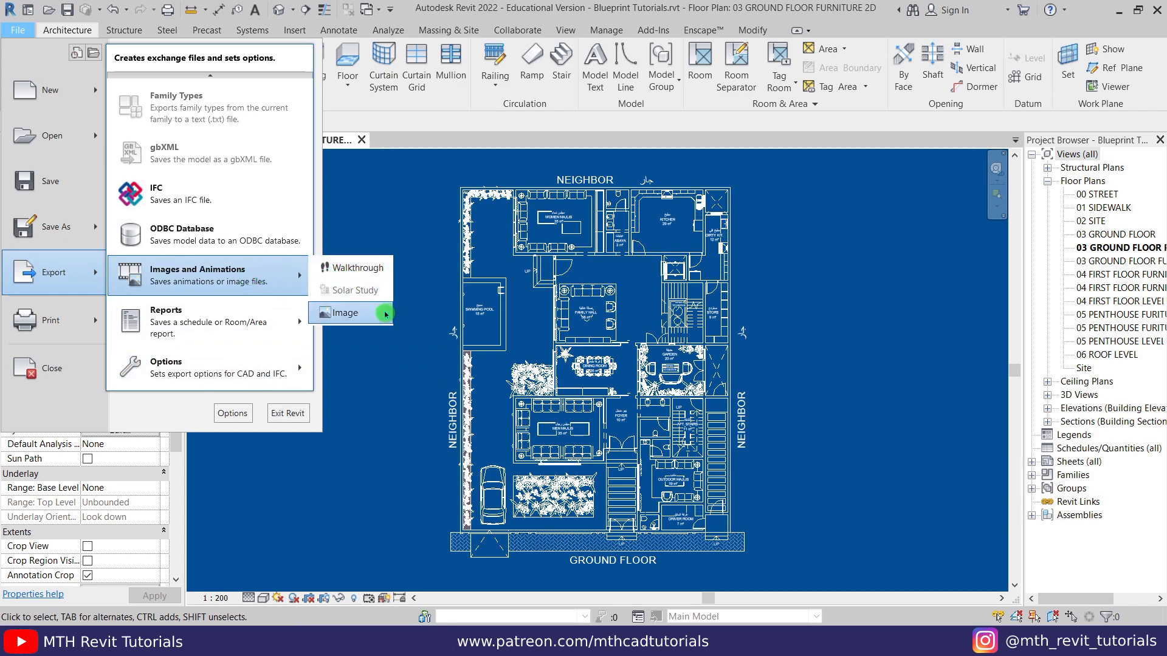
Export the plan to the F: folder as medium JPEG at 100% size, quality 300
{"action": "left_click", "coordinate": [342, 312]}
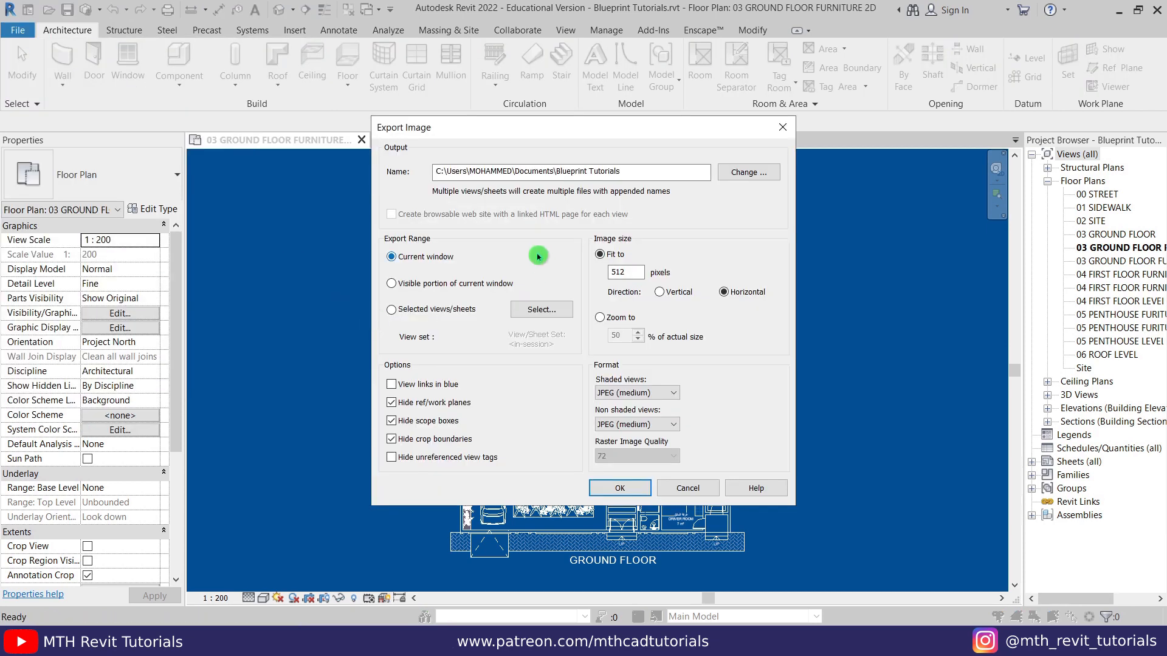
{"action": "mouse_move", "coordinate": [655, 184]}
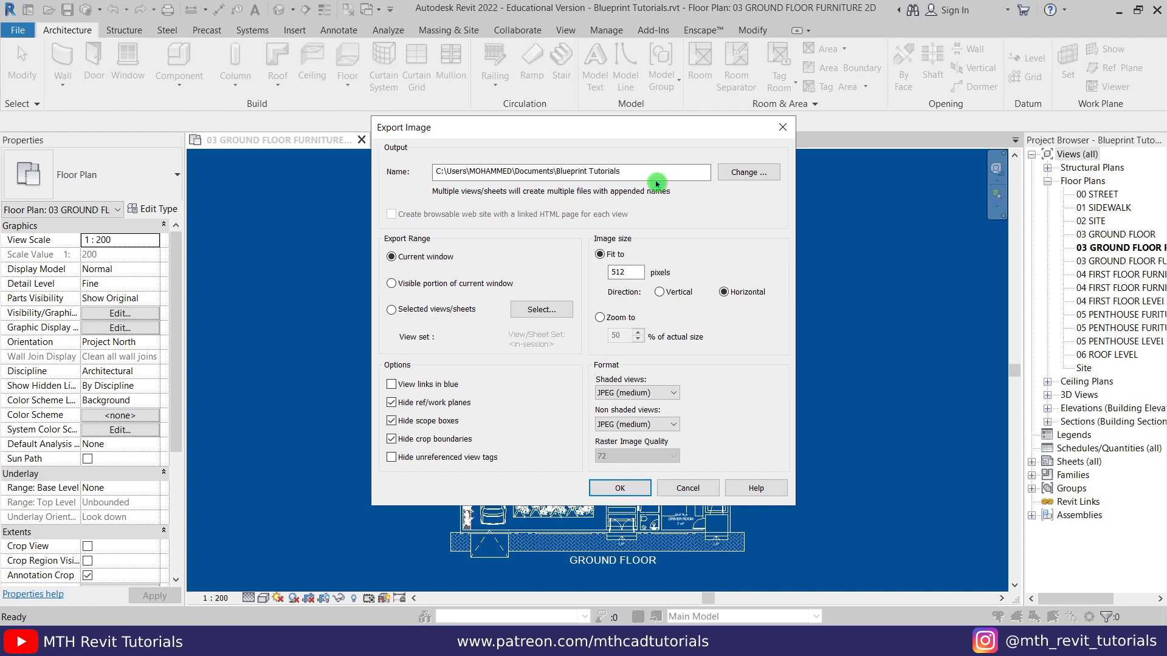
{"action": "mouse_move", "coordinate": [748, 172]}
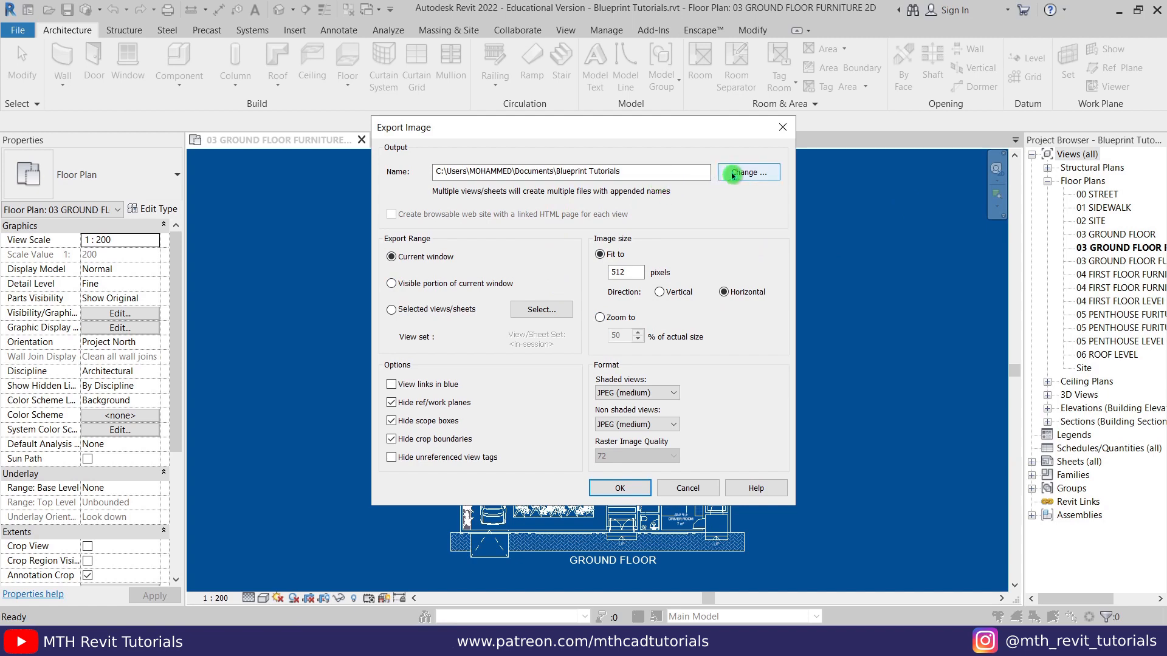
{"action": "left_click", "coordinate": [747, 172]}
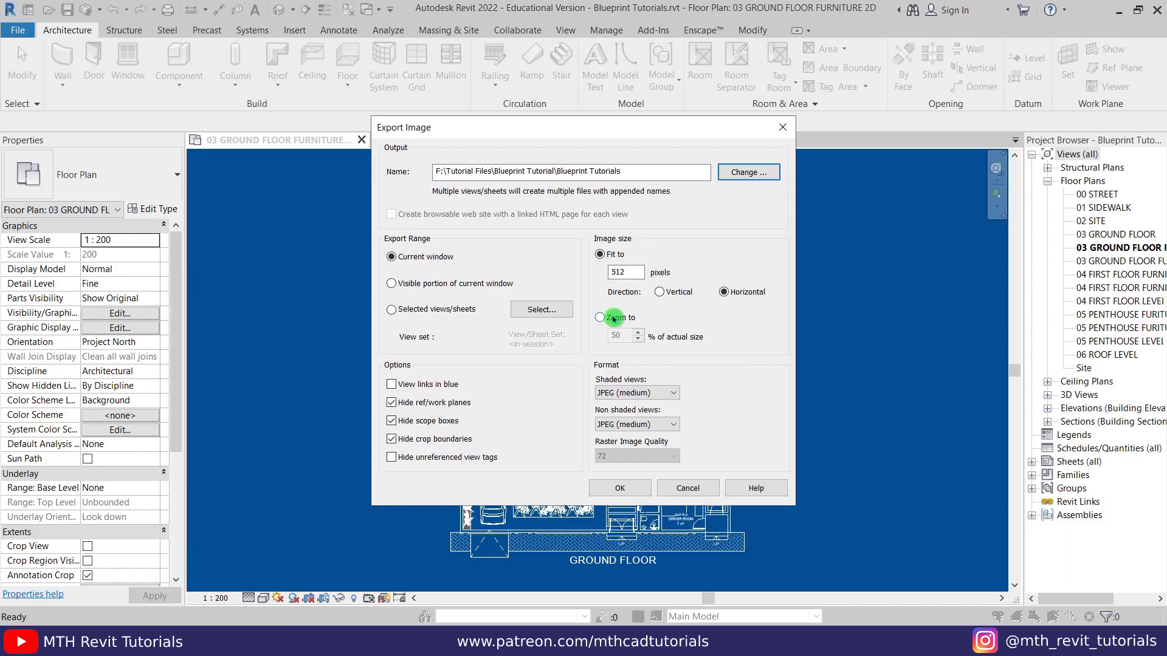
{"action": "left_click", "coordinate": [600, 318]}
{"action": "type", "text": "100"}
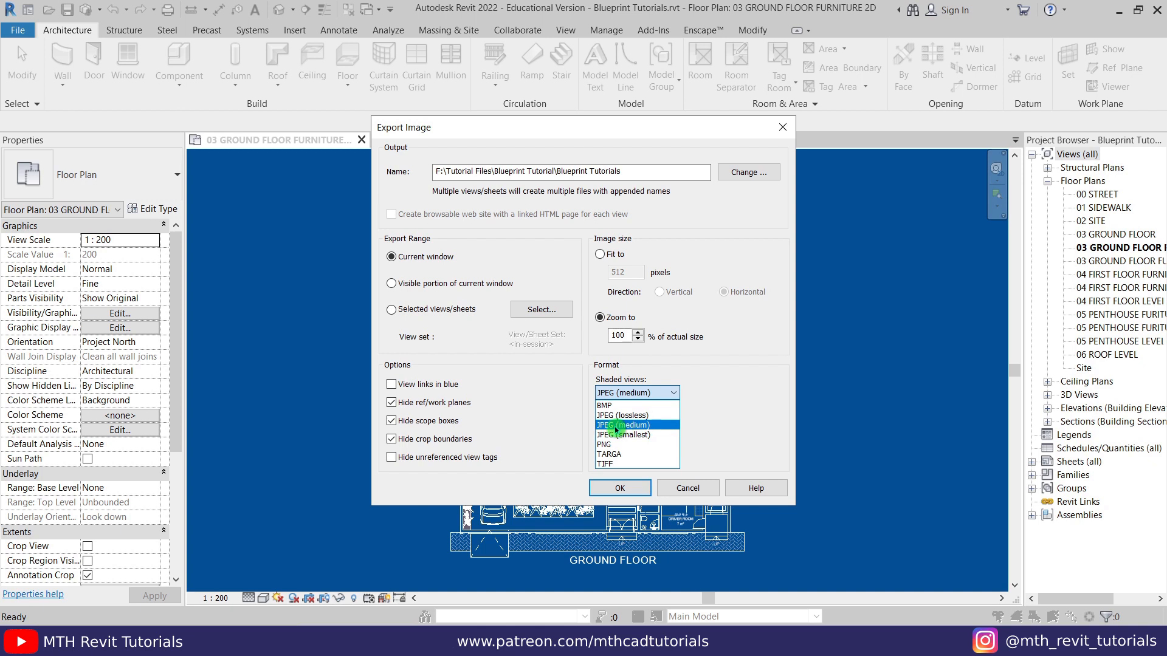
{"action": "left_click", "coordinate": [623, 425]}
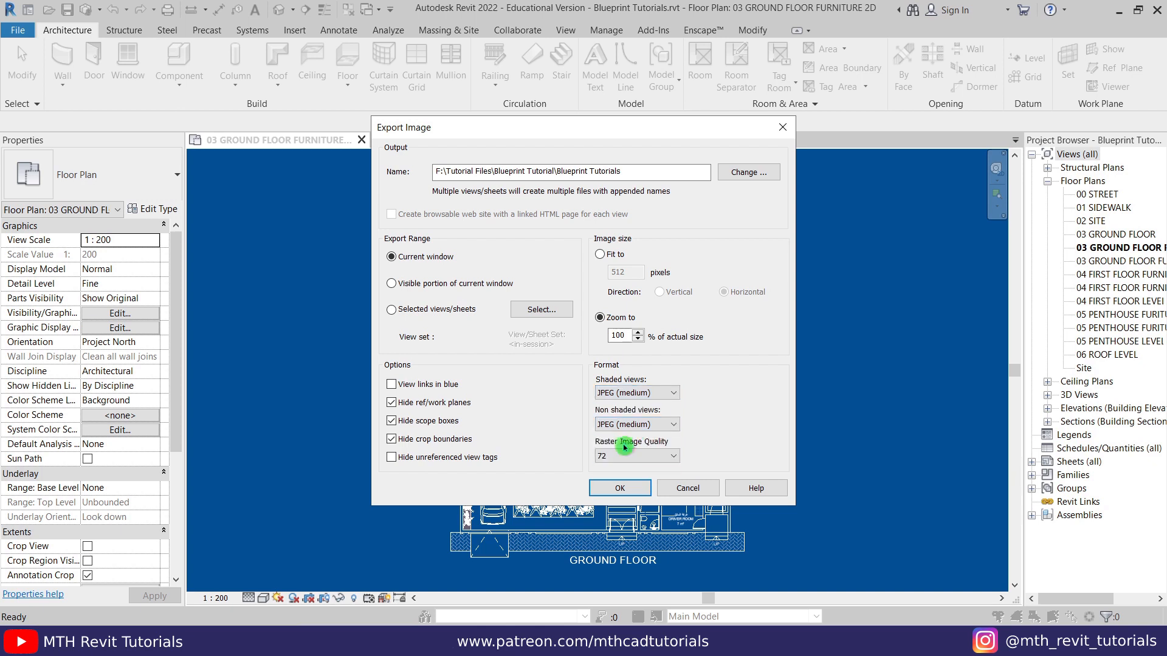
{"action": "left_click", "coordinate": [667, 454]}
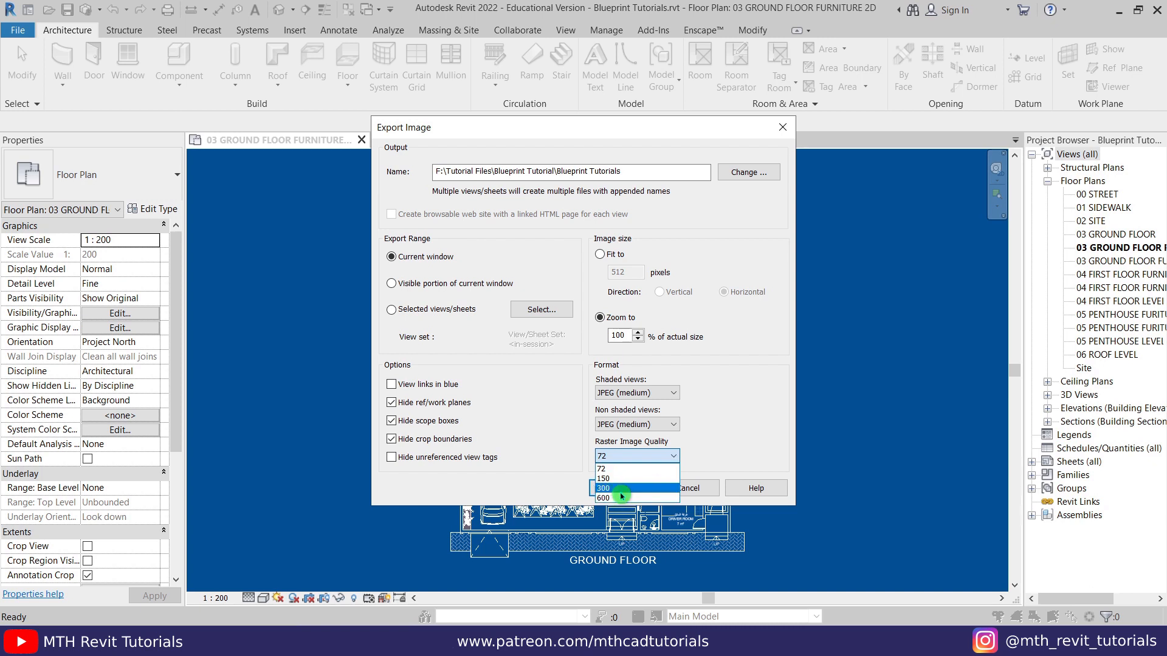
{"action": "left_click", "coordinate": [603, 488]}
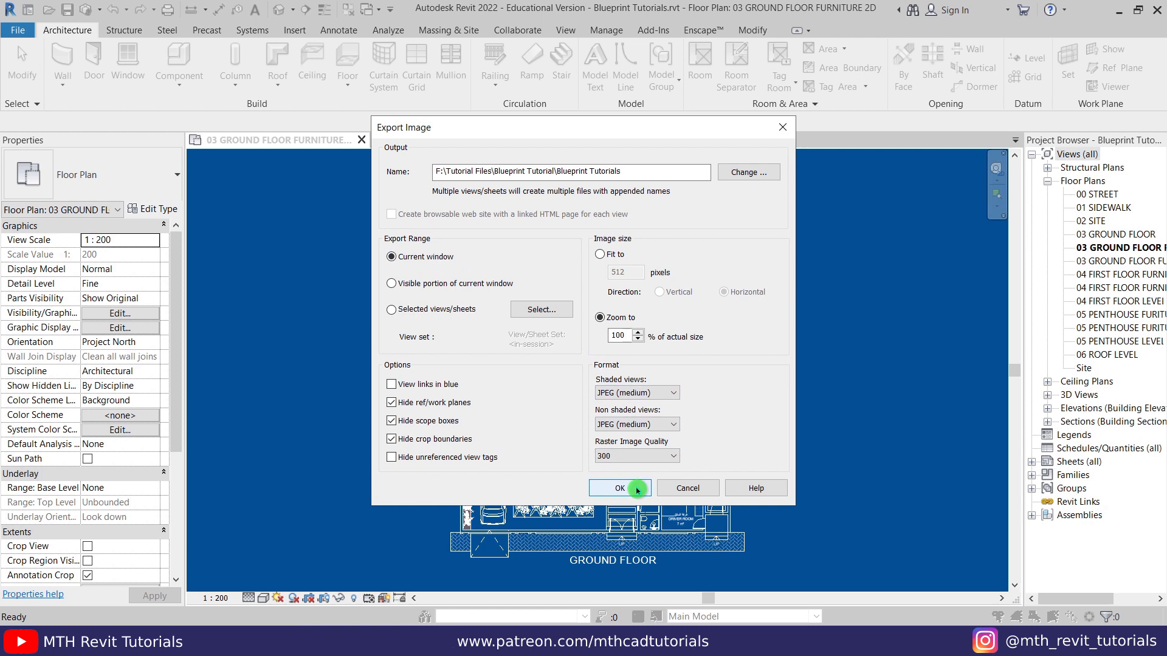
{"action": "left_click", "coordinate": [615, 488]}
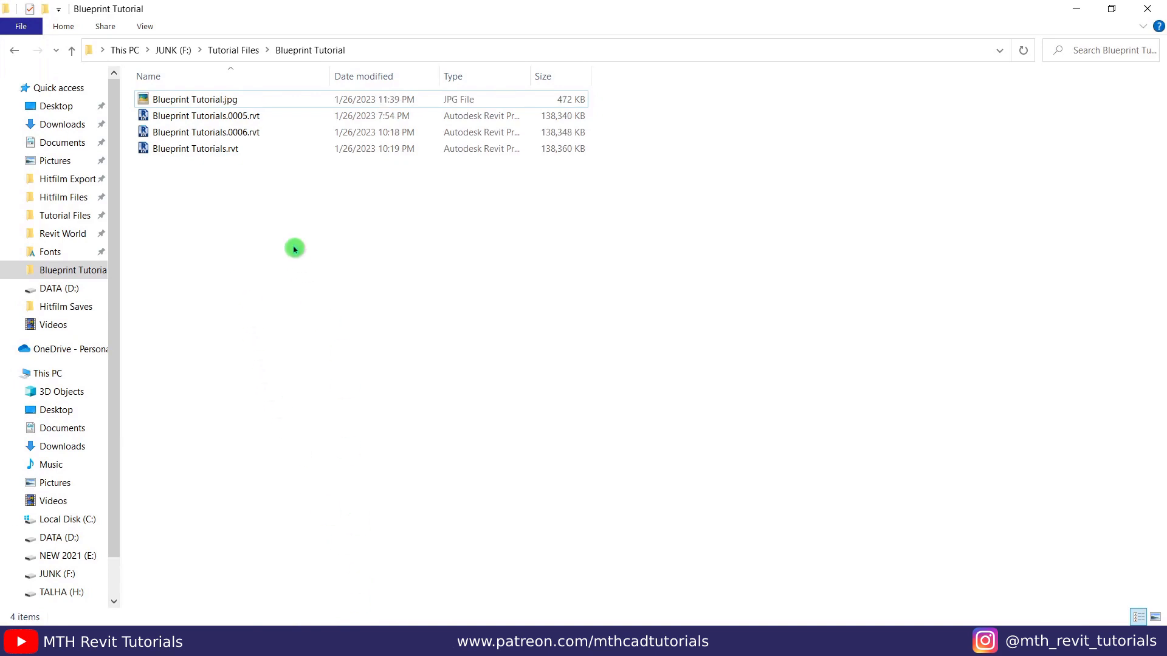
Open Blueprint Tutorial.jpg from File Explorer to preview the blue blueprint
{"action": "double_click", "coordinate": [195, 99]}
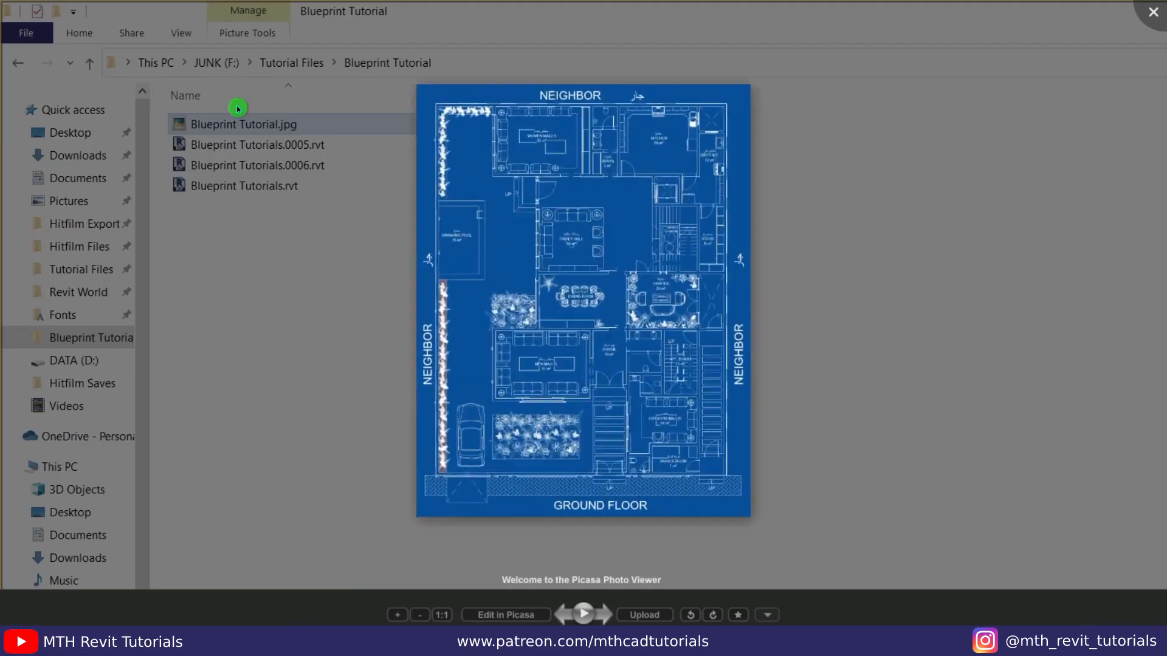
{"action": "left_click", "coordinate": [441, 614]}
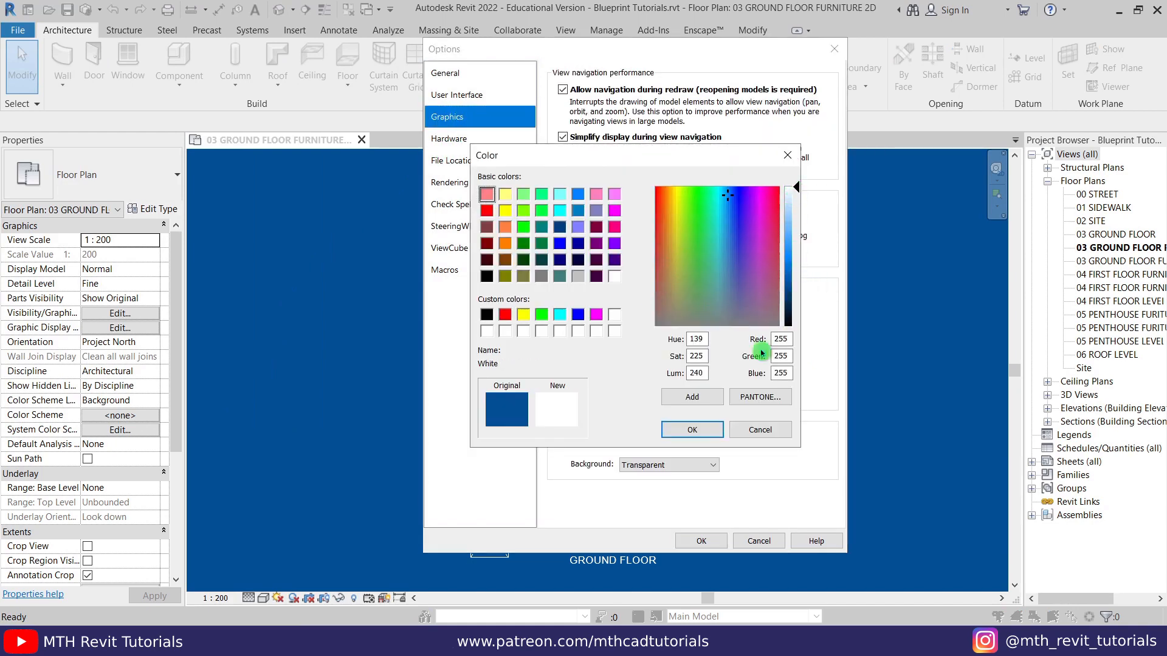
Confirm White as the background colour and apply the Options change
{"action": "left_click", "coordinate": [691, 430]}
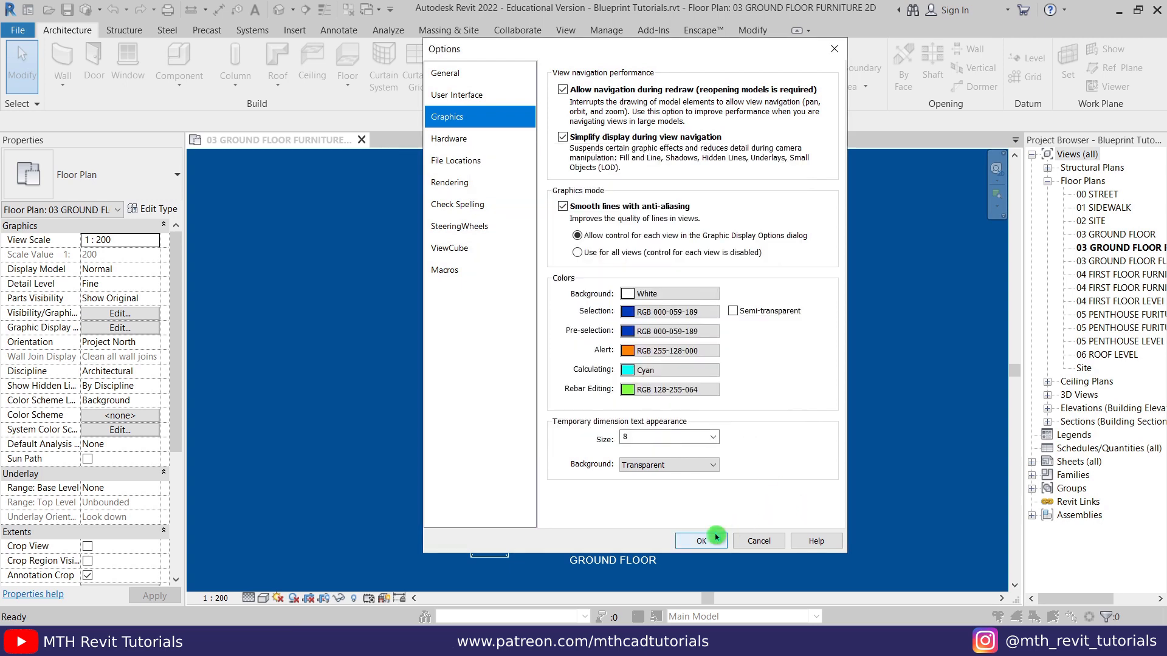
{"action": "left_click", "coordinate": [698, 541]}
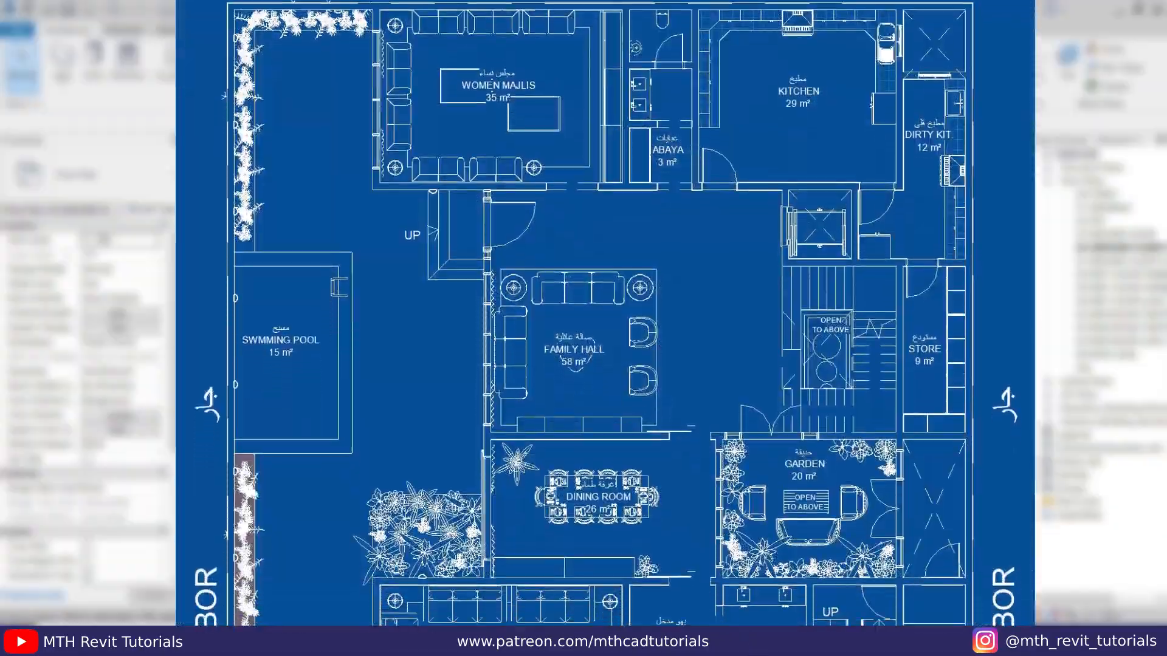
{"action": "scroll", "scroll_direction": "down", "scroll_amount": 3}
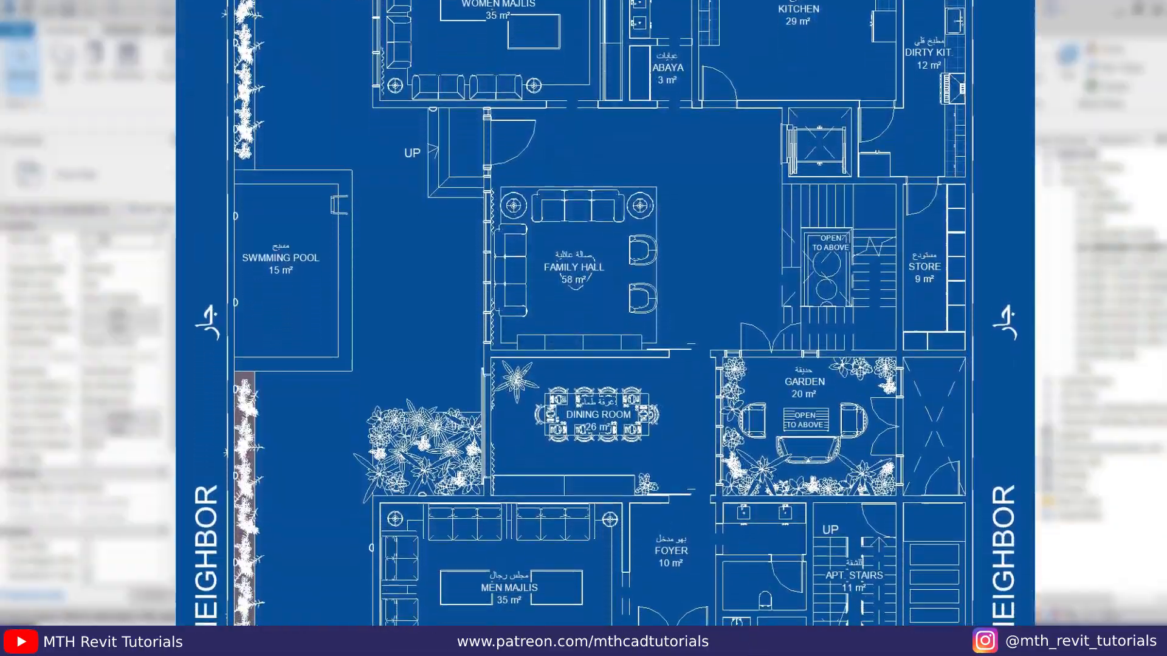
{"action": "scroll", "scroll_direction": "down", "scroll_amount": 3}
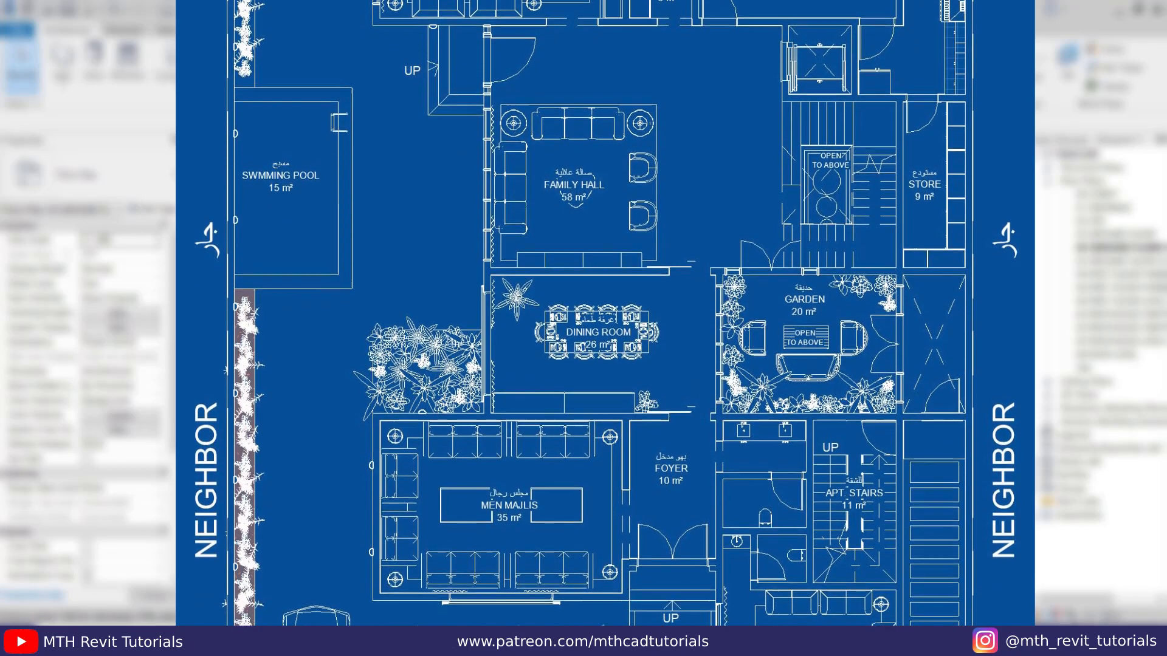
{"action": "scroll", "scroll_direction": "down", "scroll_amount": 3}
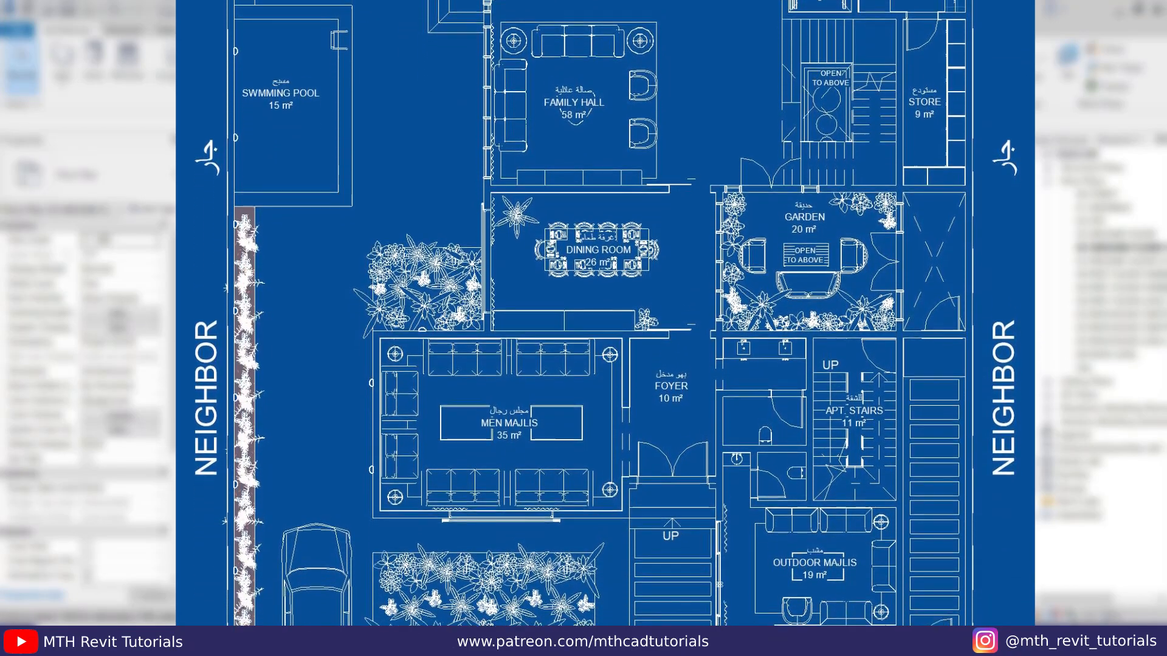